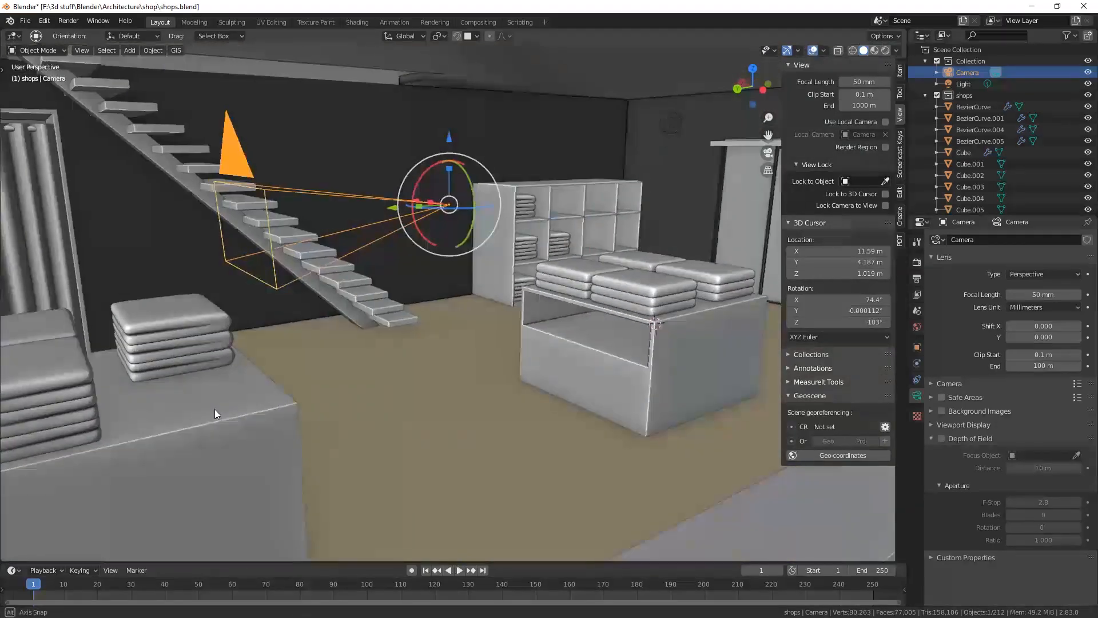
# Orbit the shop interior before looking through the scene camera at the shelves
pyautogui.moveTo(448, 280); pyautogui.dragTo(483, 404)
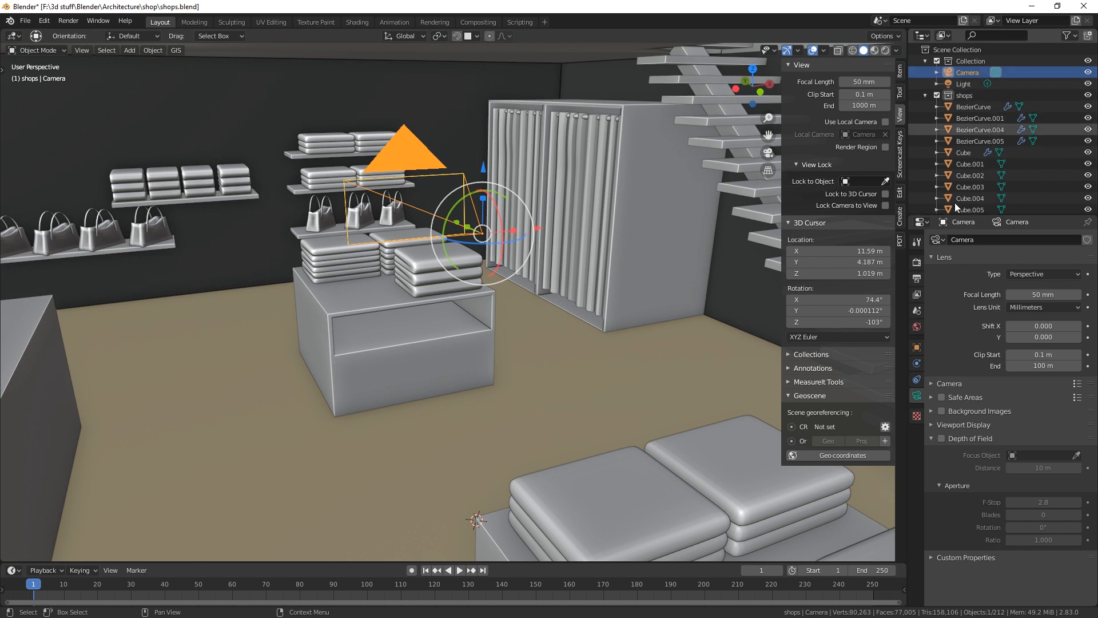
pyautogui.moveTo(916, 396)
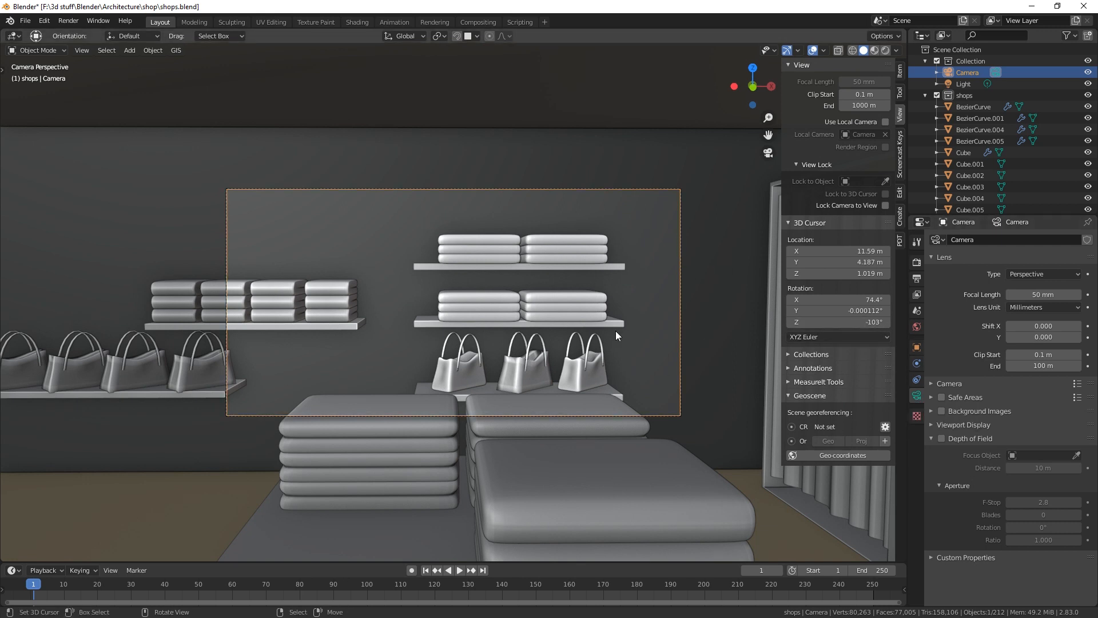
pyautogui.moveTo(695, 330)
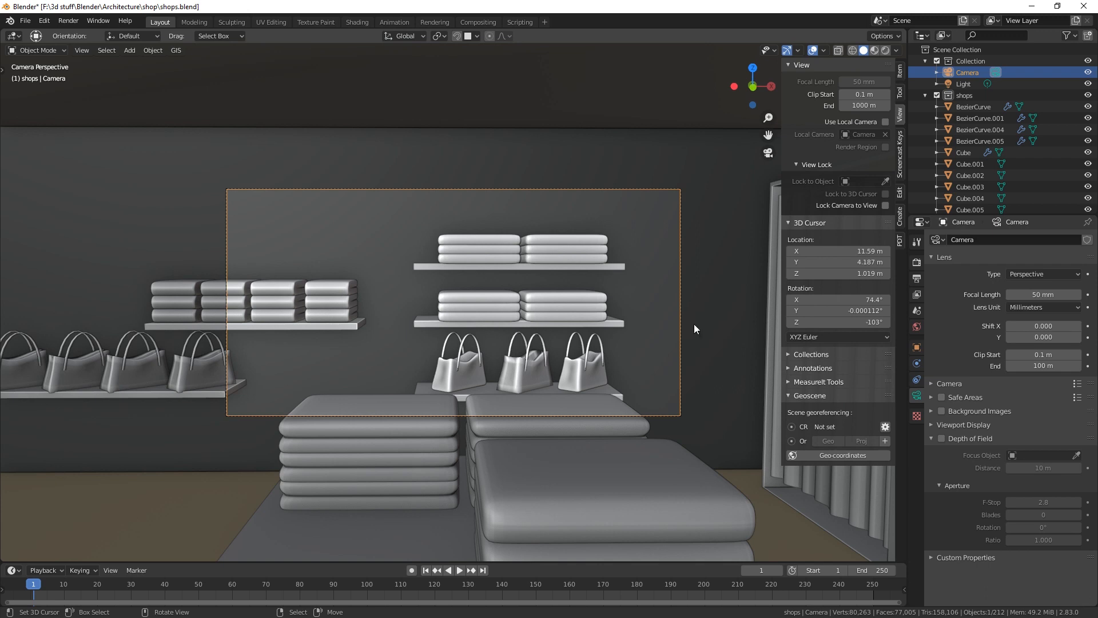
pyautogui.moveTo(1004, 272)
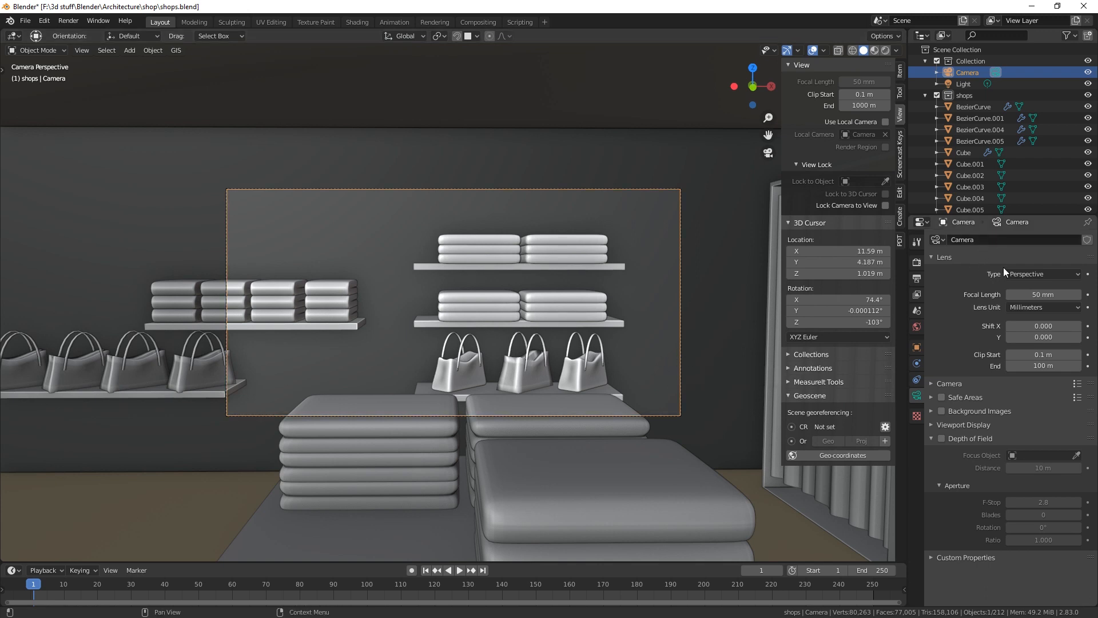
# Make the camera lens Panoramic with Equirectangular projection, latitude ±90° and longitude ±180°
pyautogui.click(1043, 274)
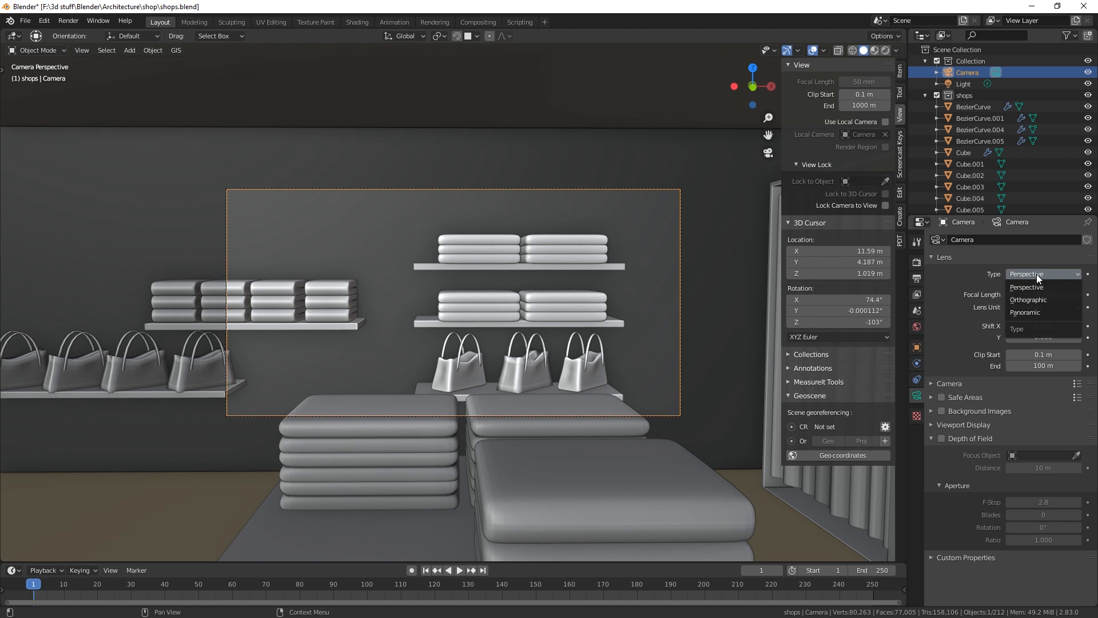
pyautogui.click(1026, 311)
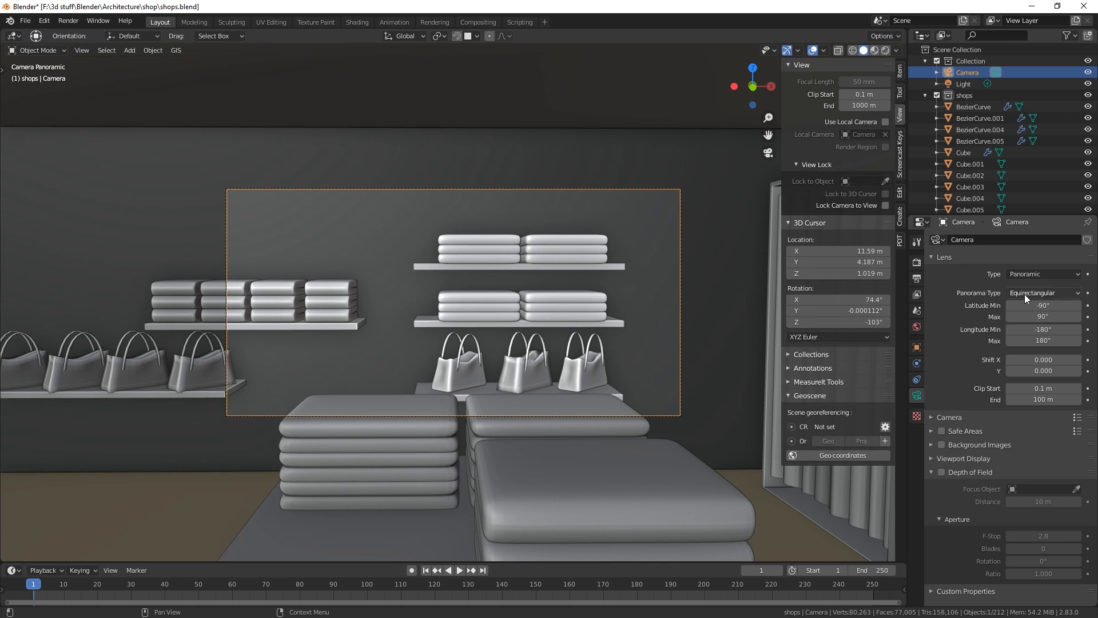
pyautogui.click(1043, 293)
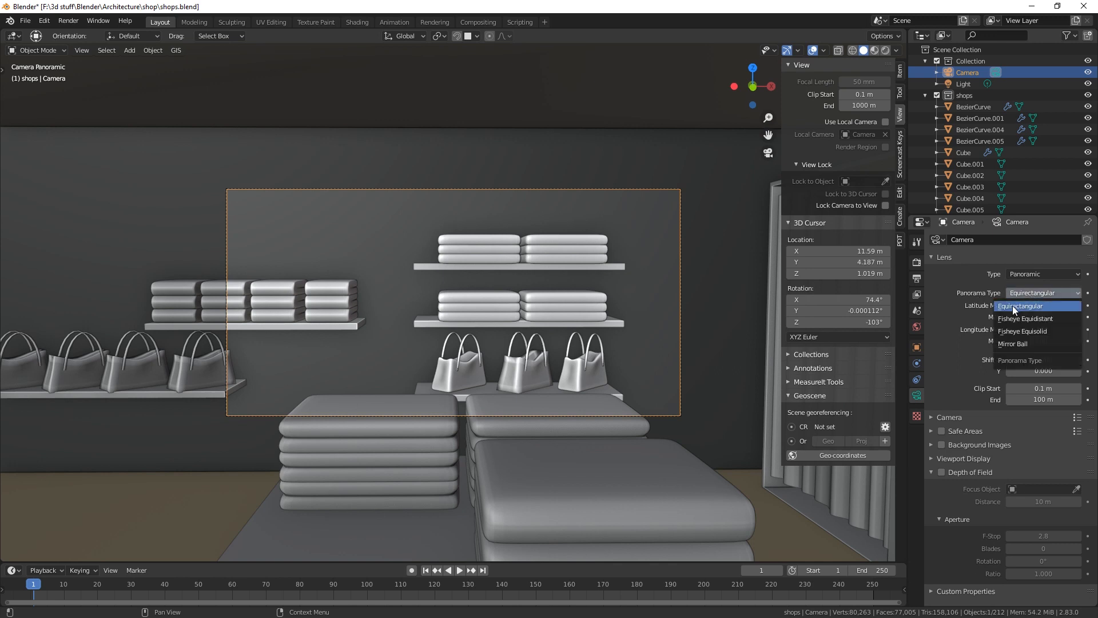
pyautogui.moveTo(1021, 306)
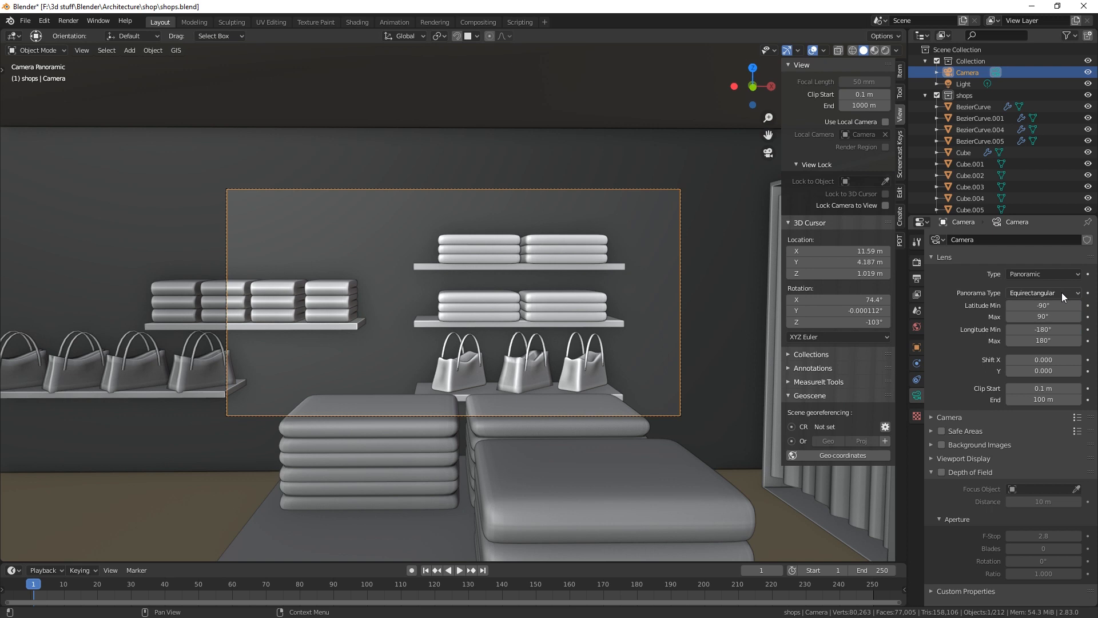
pyautogui.moveTo(1043, 293)
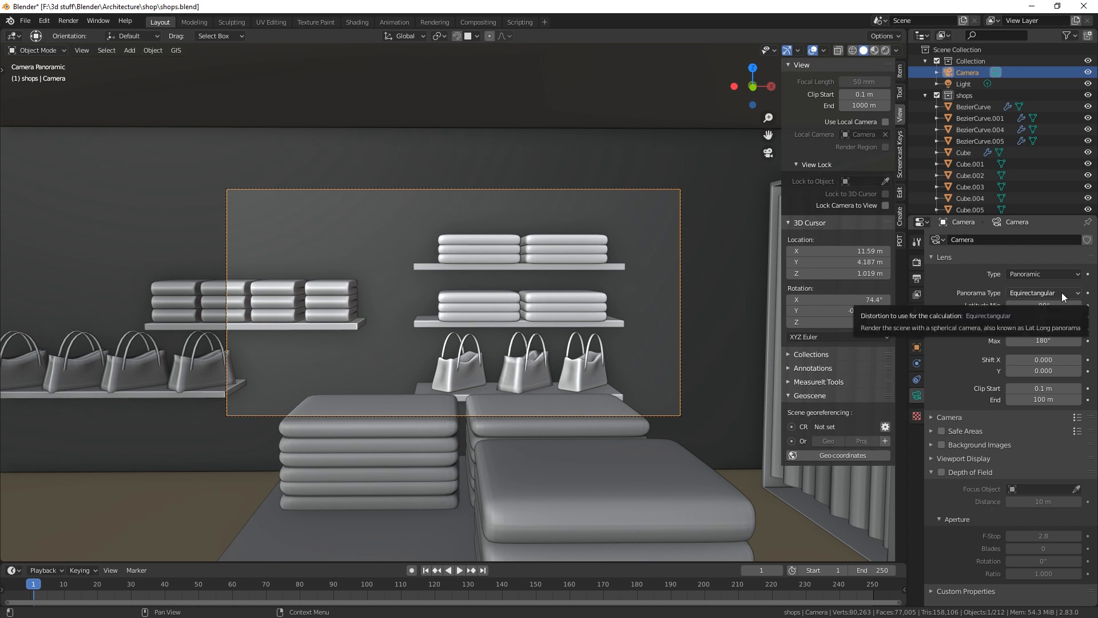
pyautogui.moveTo(979, 370)
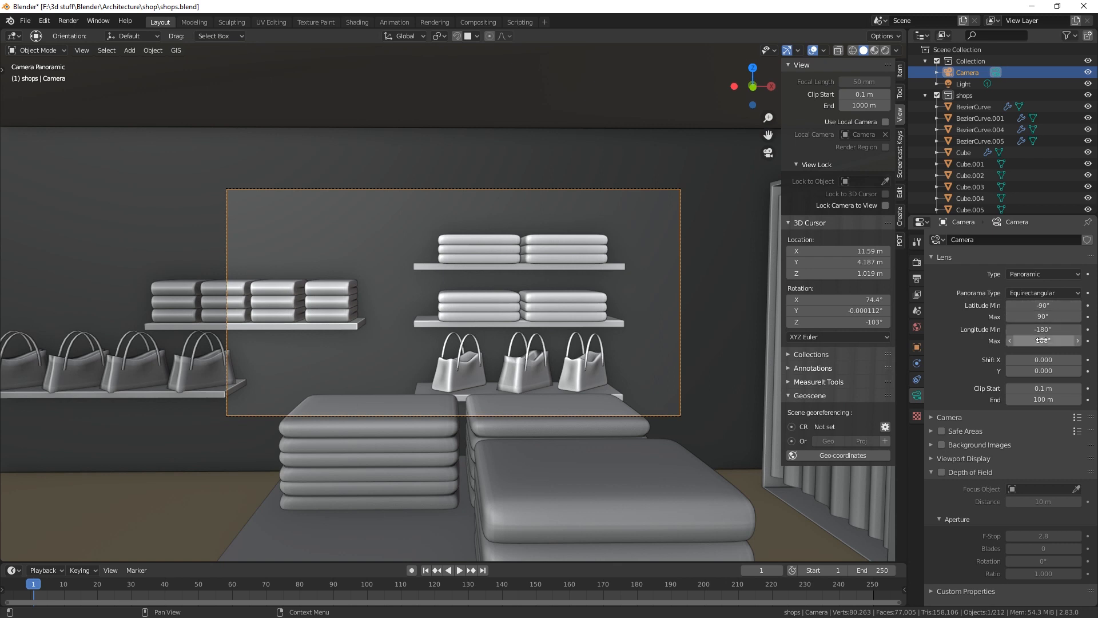
pyautogui.click(1043, 341)
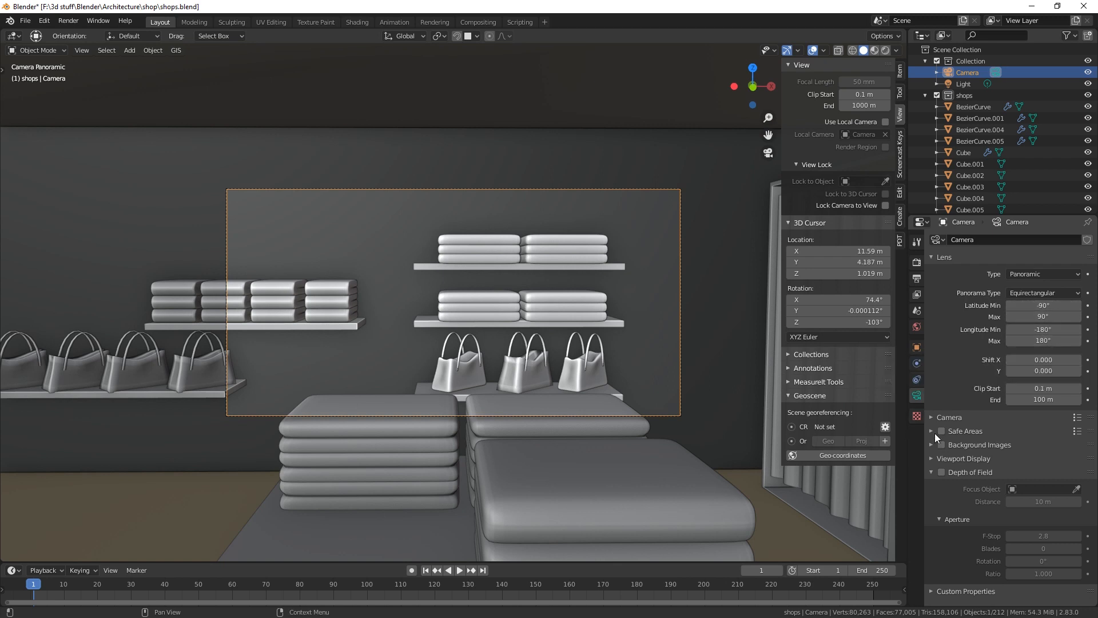
pyautogui.moveTo(916, 264)
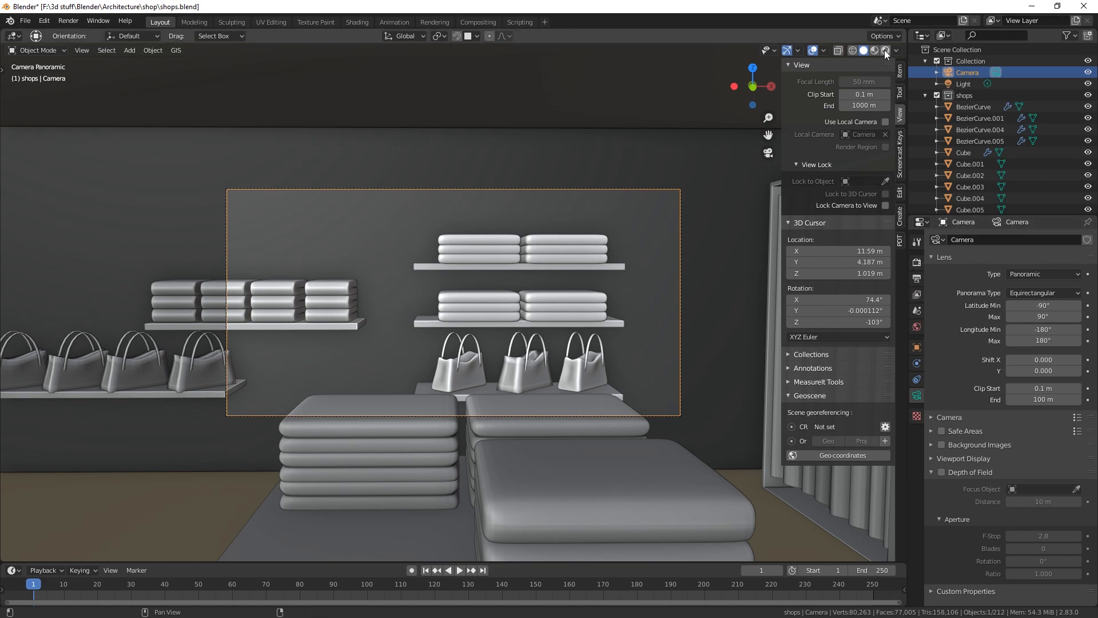
pyautogui.moveTo(884, 51)
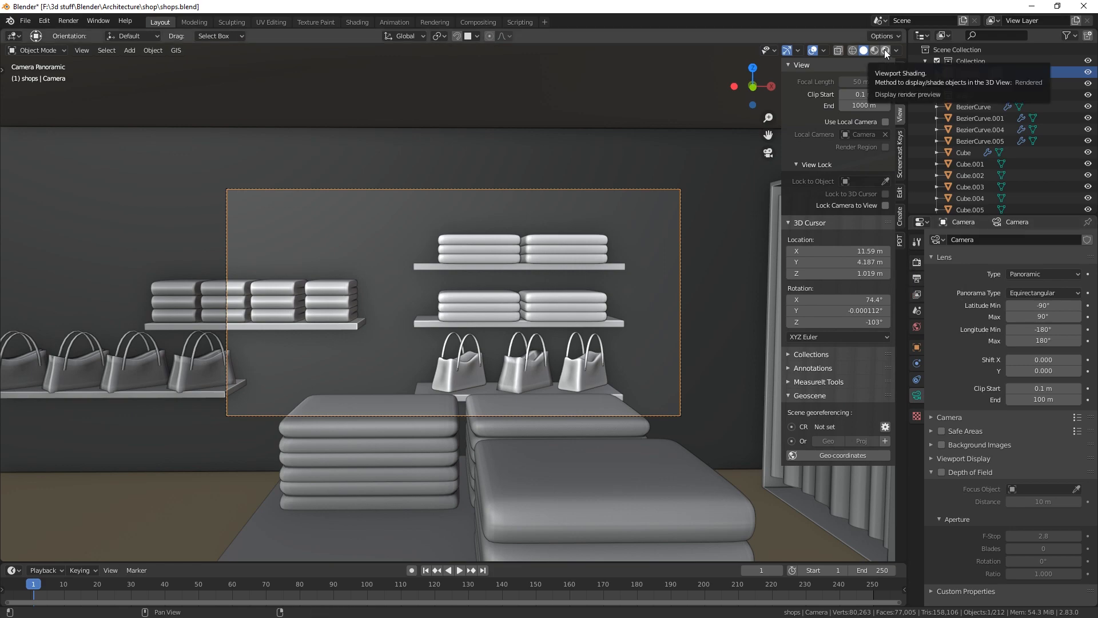
pyautogui.click(884, 49)
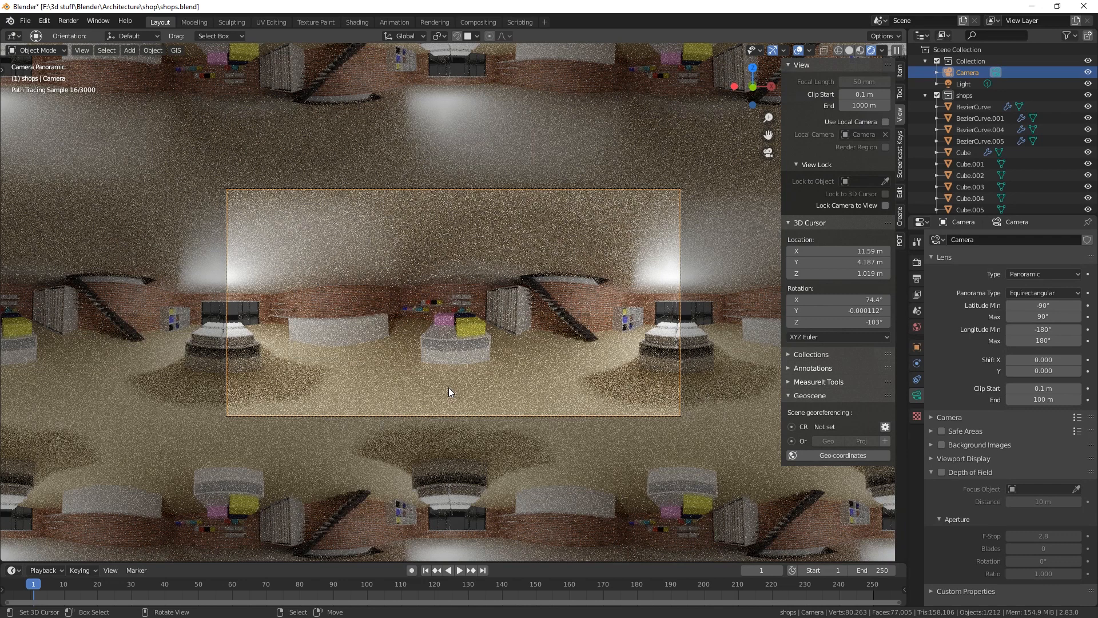
pyautogui.moveTo(550, 307)
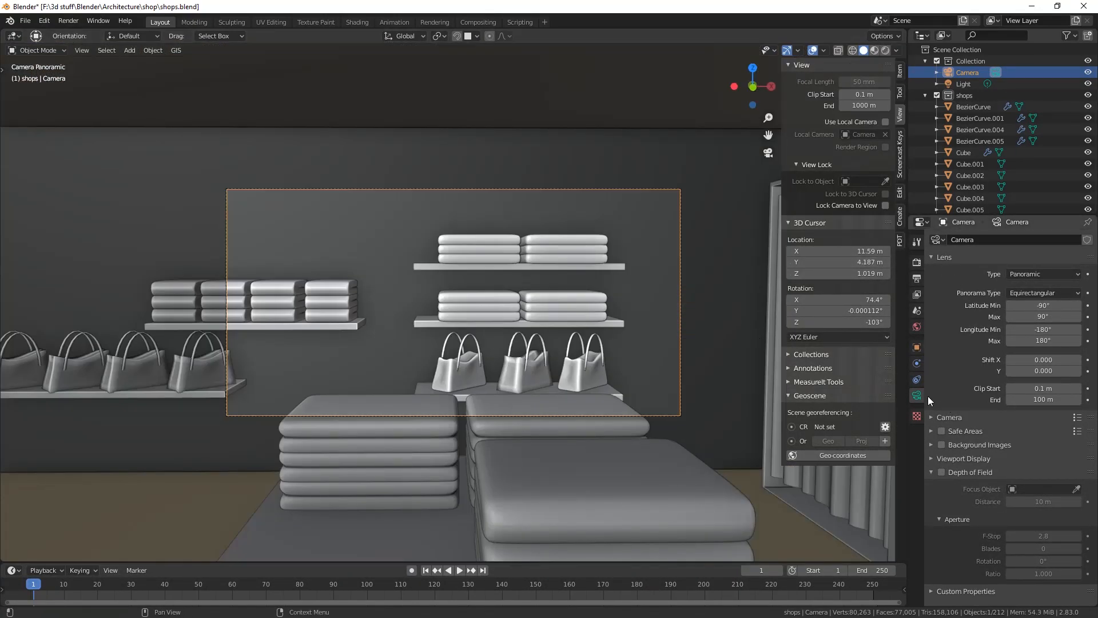
pyautogui.moveTo(916, 280)
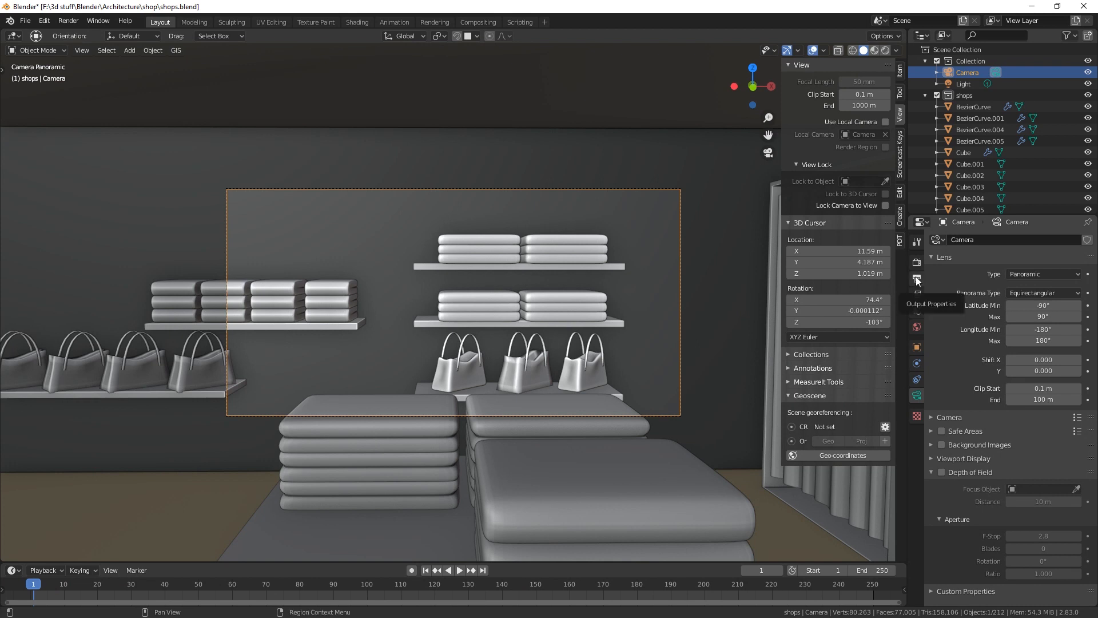
# Show the Output Properties with render resolution 4096 × 2048 px at 100%
pyautogui.click(916, 262)
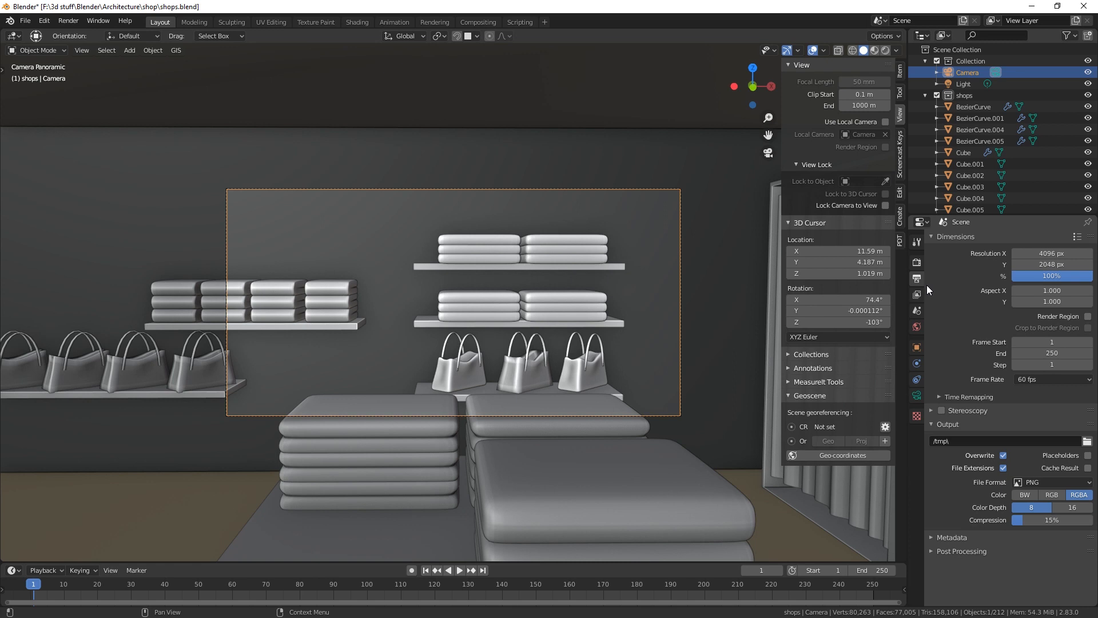
pyautogui.moveTo(953, 291)
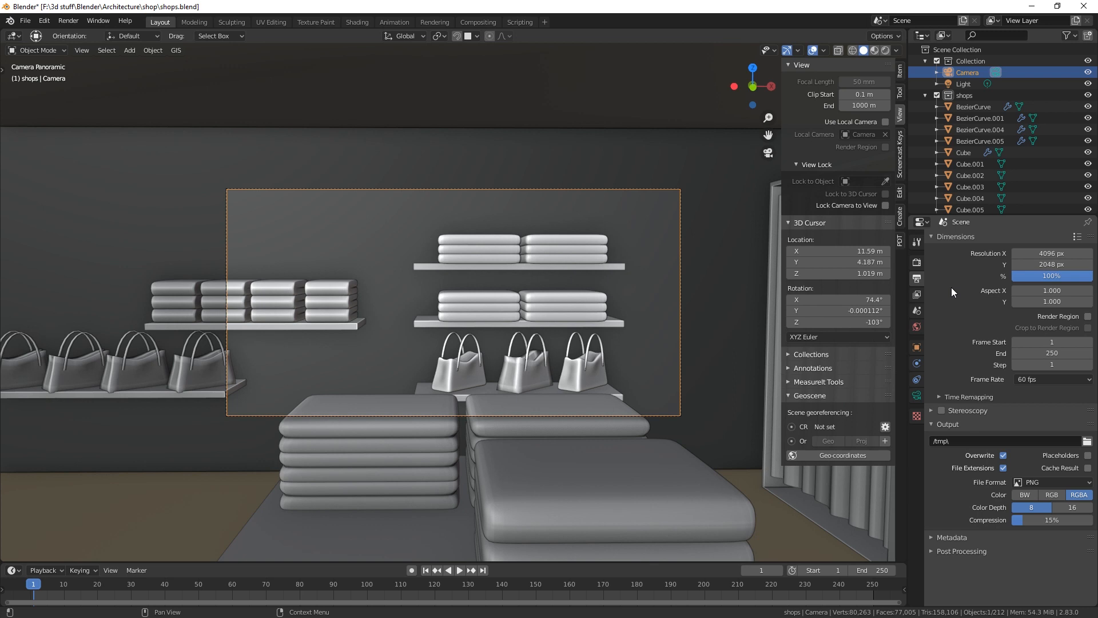
pyautogui.moveTo(947, 320)
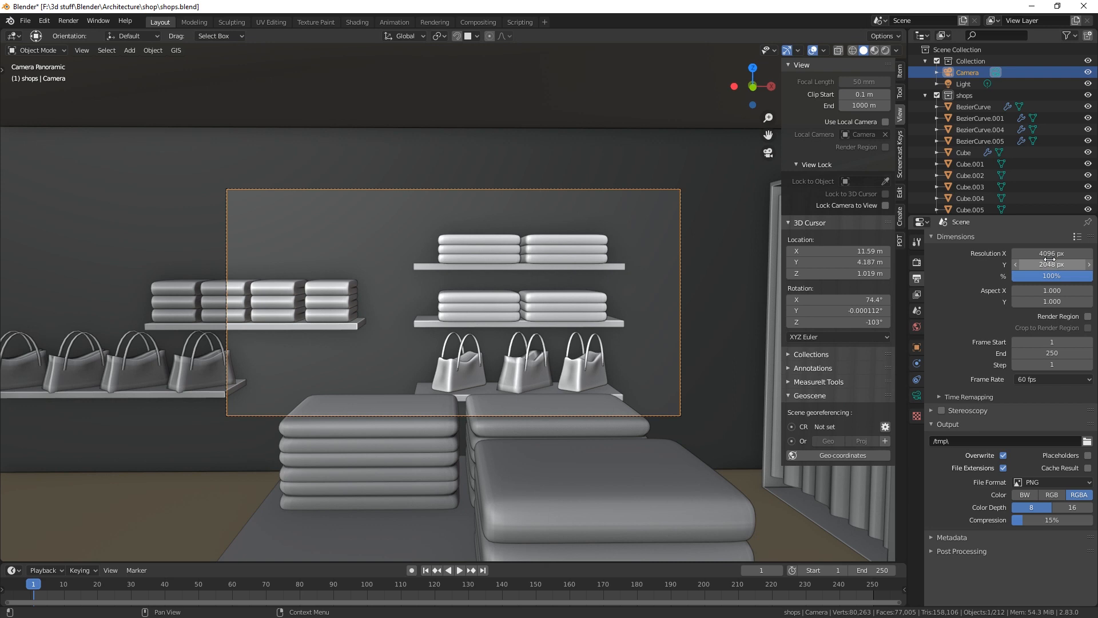
pyautogui.moveTo(1050, 253)
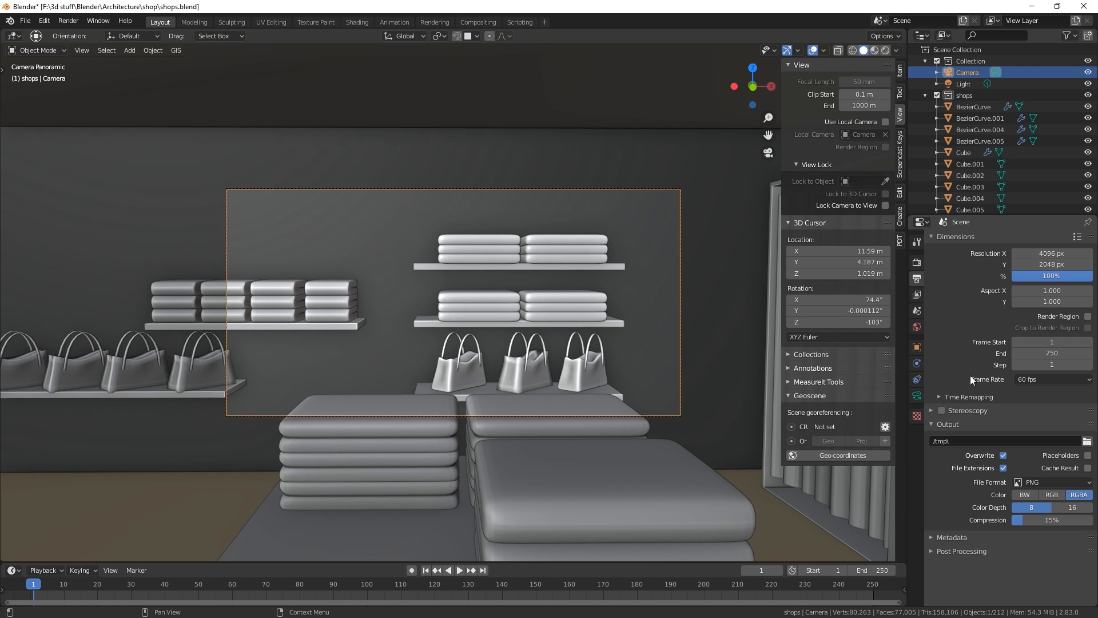
# Render the equirectangular 360° still image of the shop interior (F12)
pyautogui.click(67, 21)
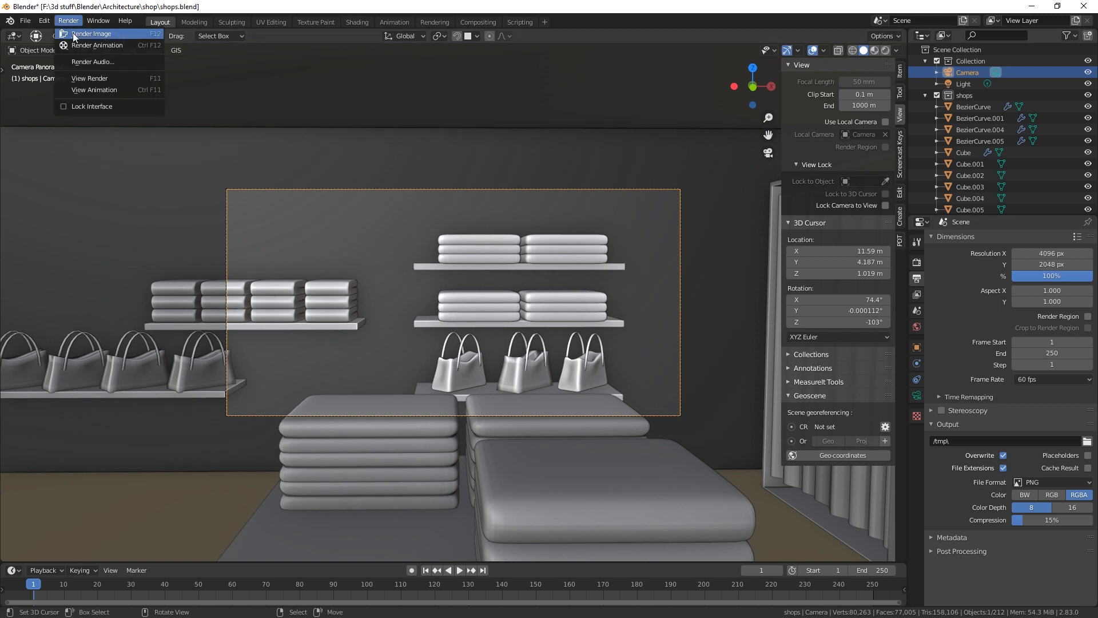
pyautogui.click(92, 33)
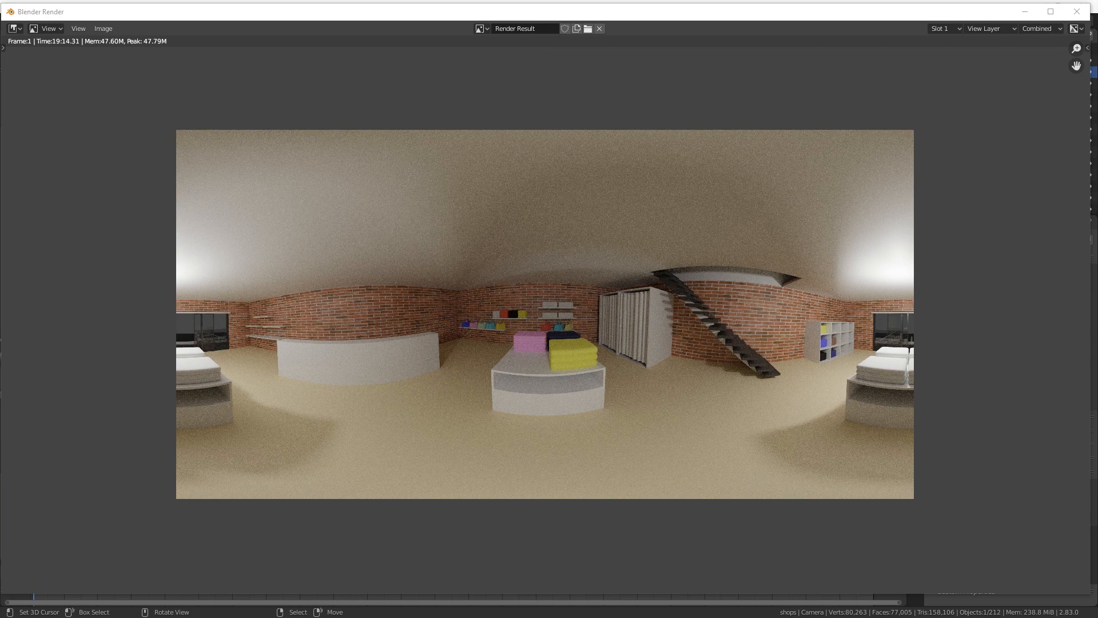
pyautogui.moveTo(500, 415)
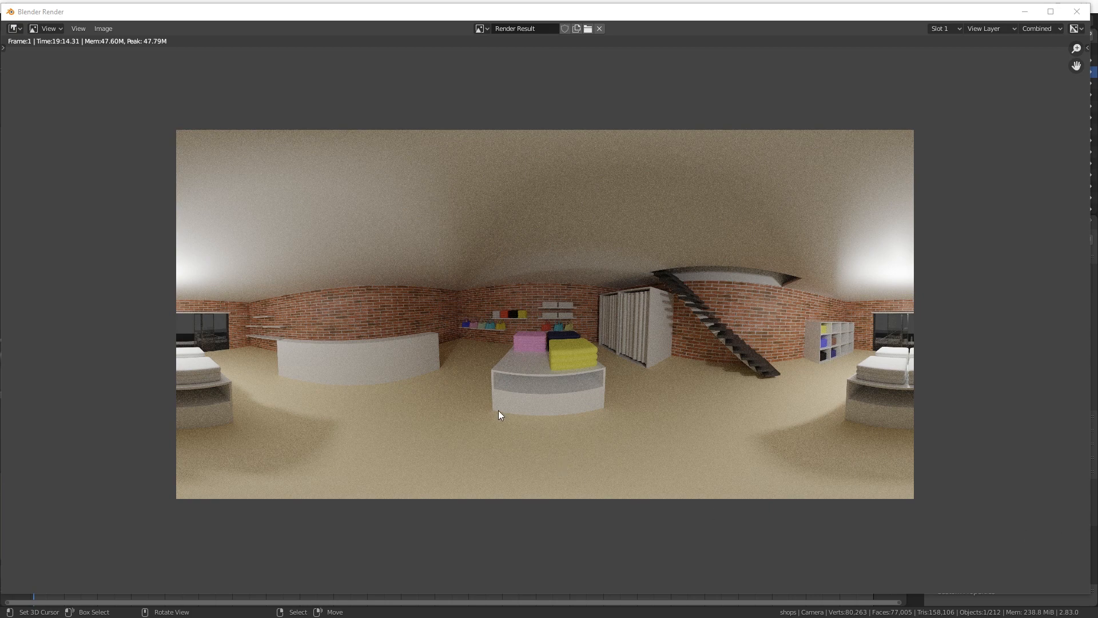
pyautogui.moveTo(755, 306)
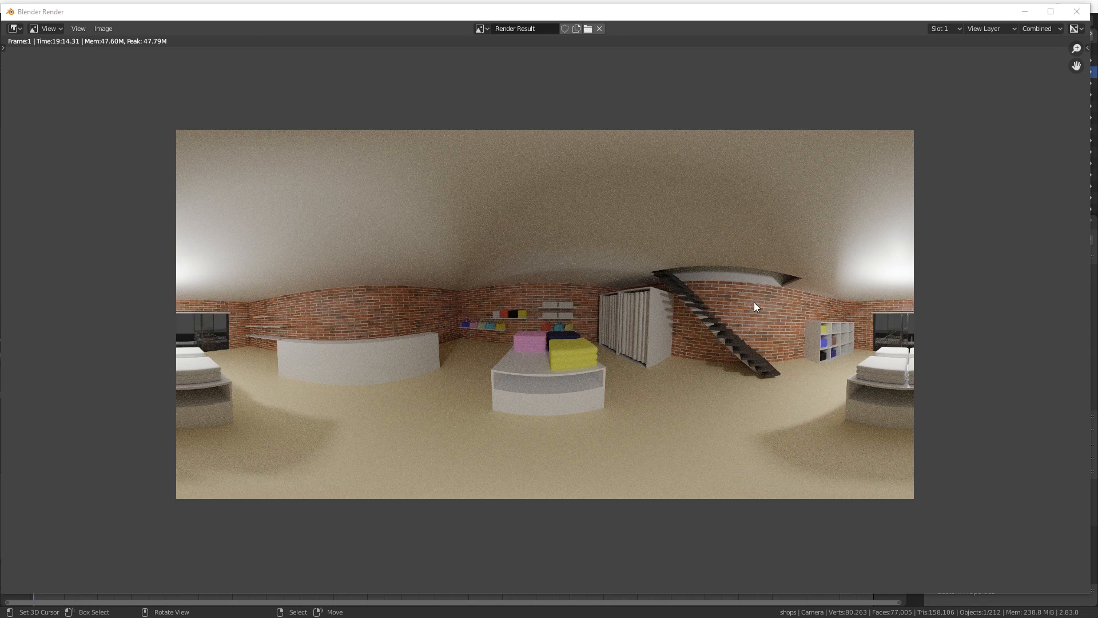
pyautogui.moveTo(629, 15)
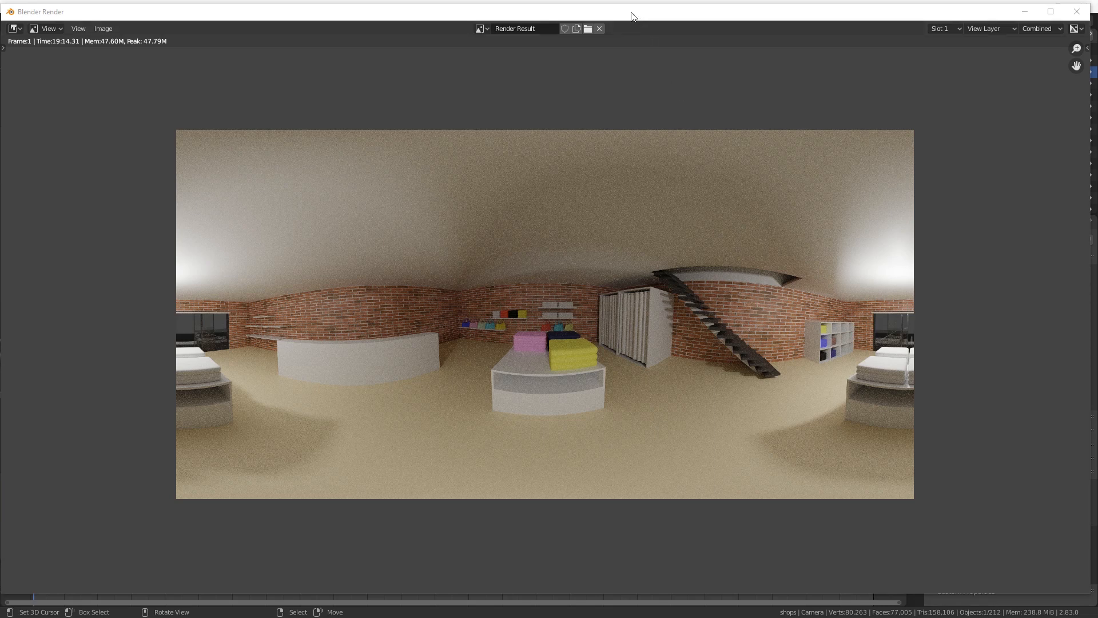
pyautogui.moveTo(624, 19)
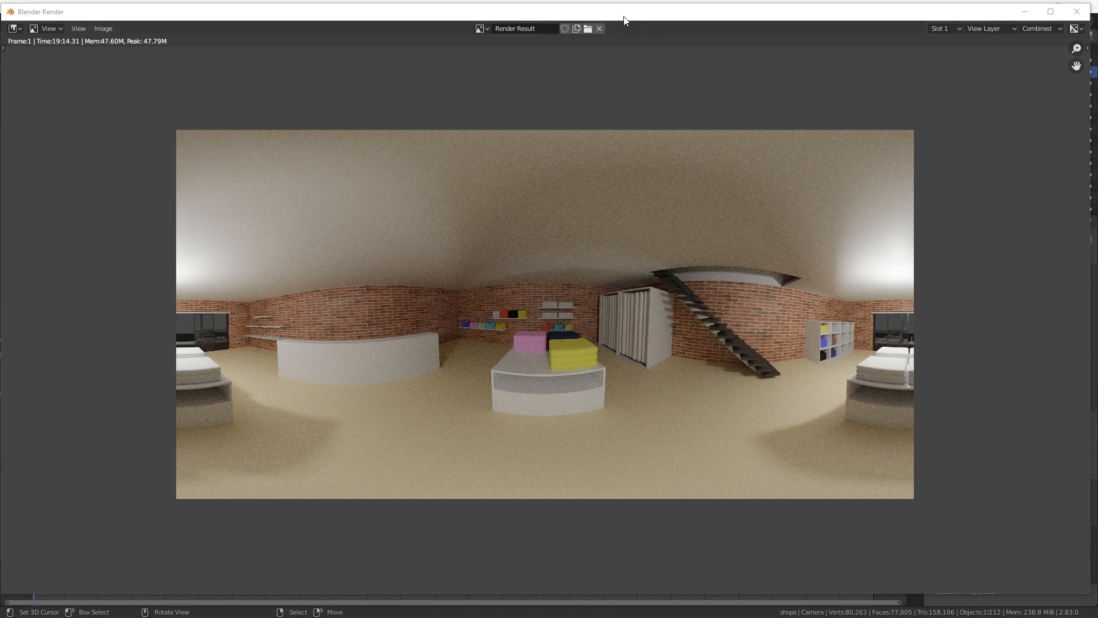
pyautogui.moveTo(667, 343)
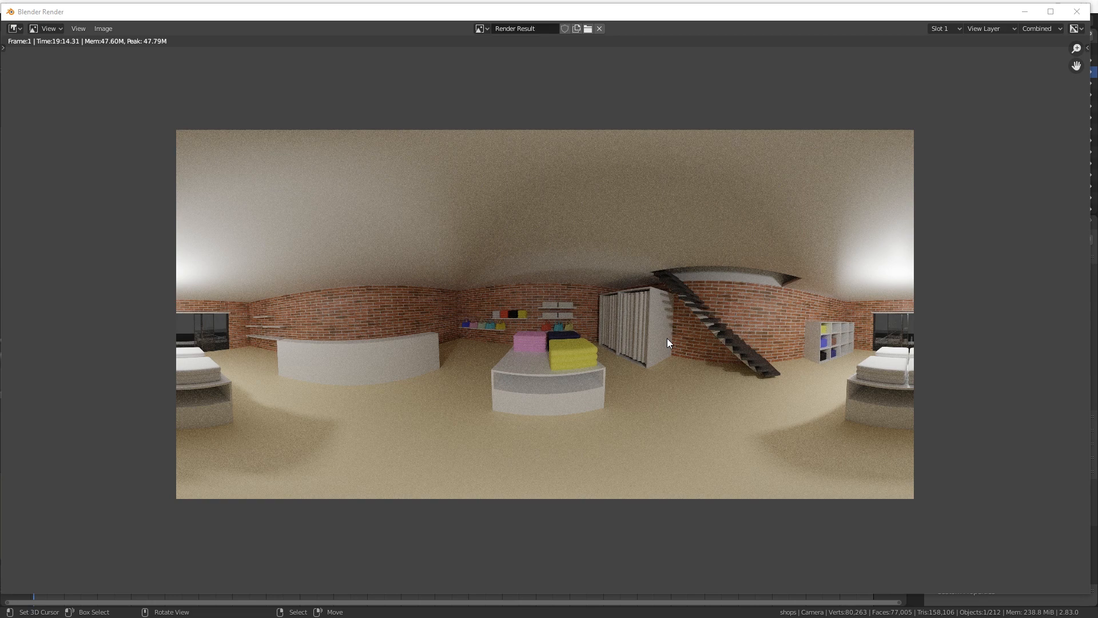
pyautogui.moveTo(274, 163)
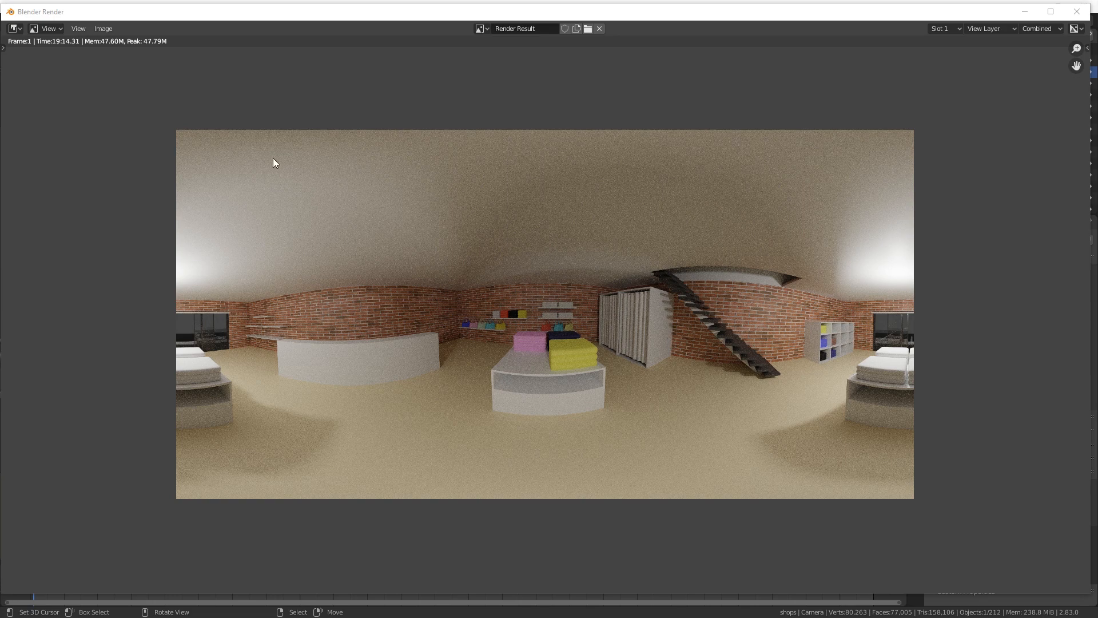
pyautogui.click(103, 27)
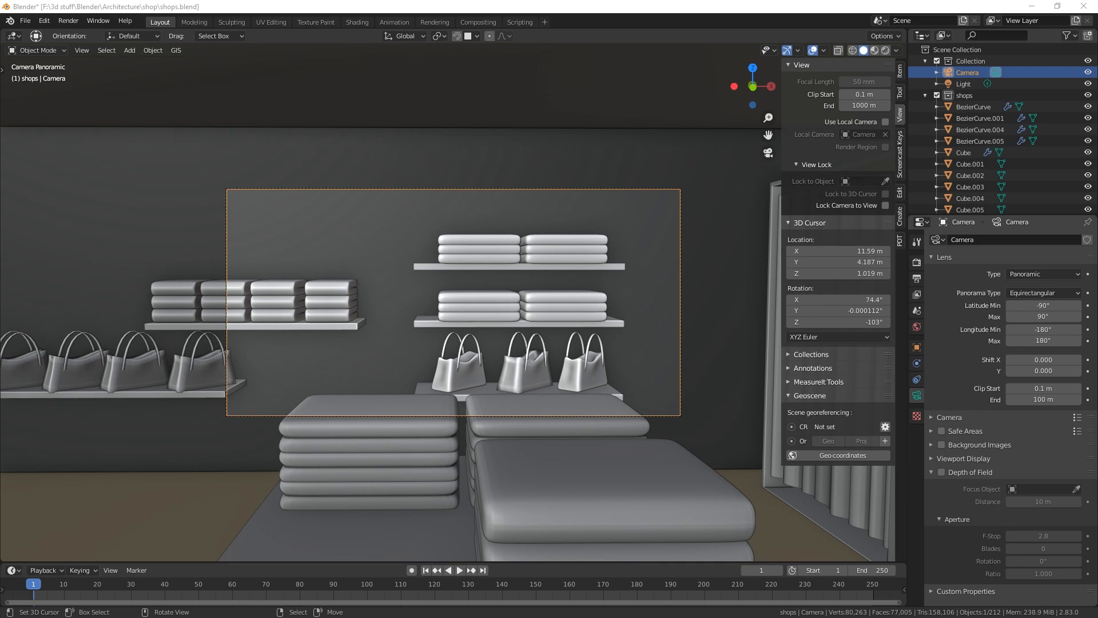
pyautogui.press('F12')
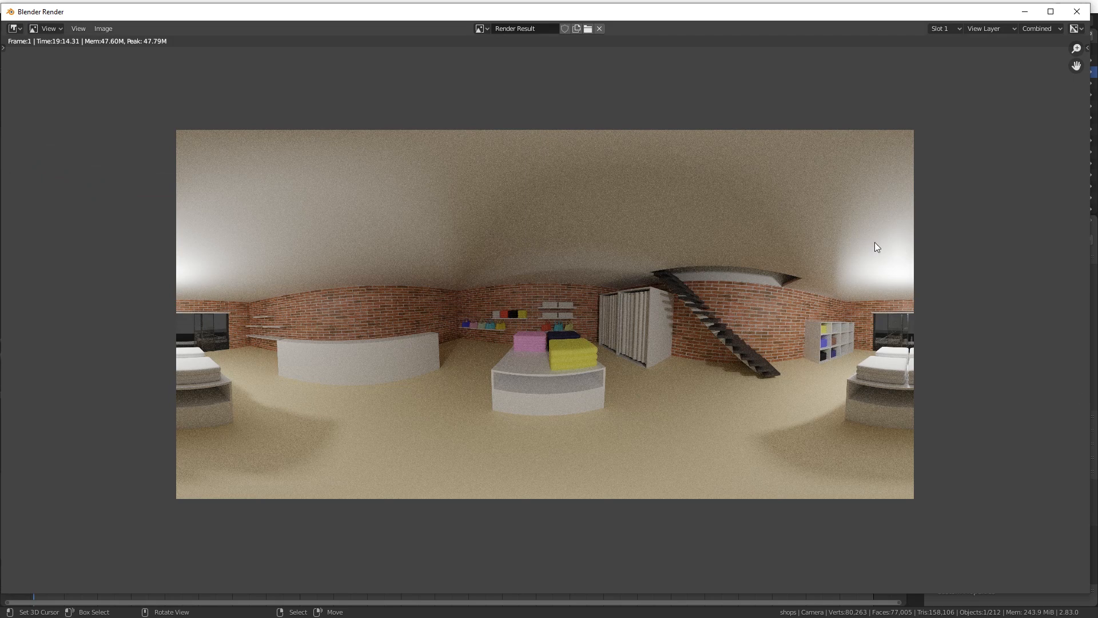
pyautogui.moveTo(996, 16)
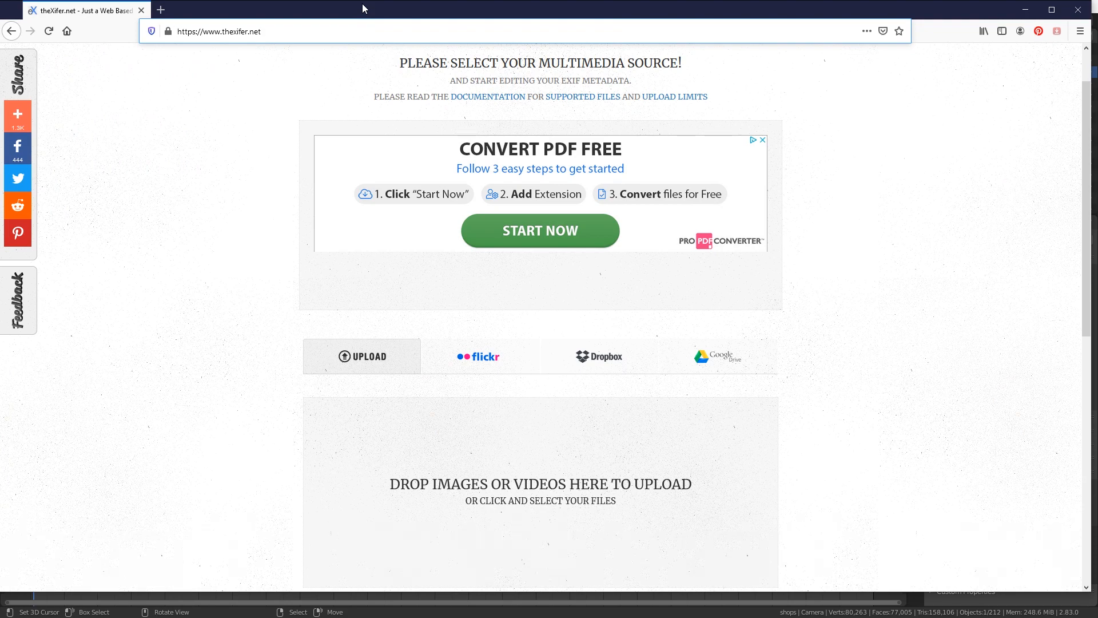
pyautogui.moveTo(885, 267)
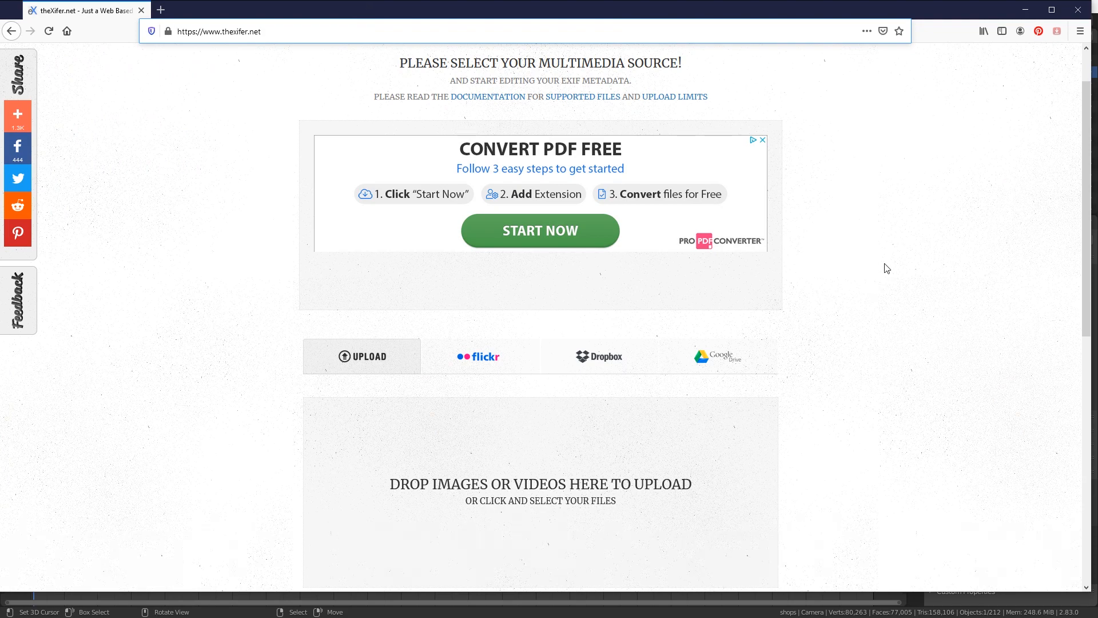
# Upload the rendered shop360.jpg (2.9 MB) to theXifer.net's drop area
pyautogui.scroll(-3)
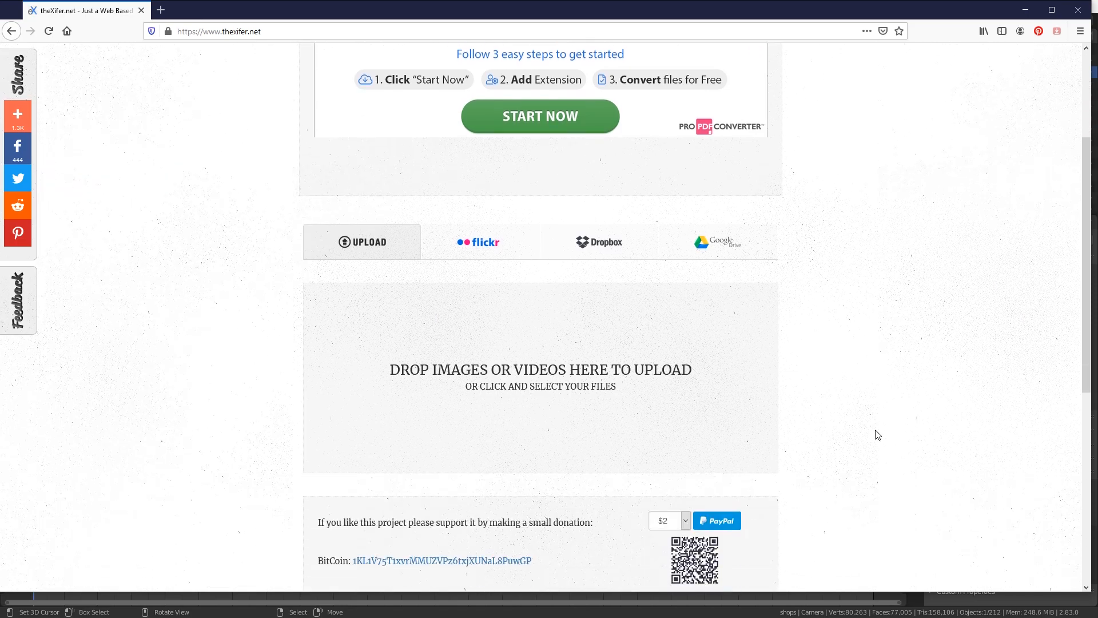
pyautogui.scroll(-3)
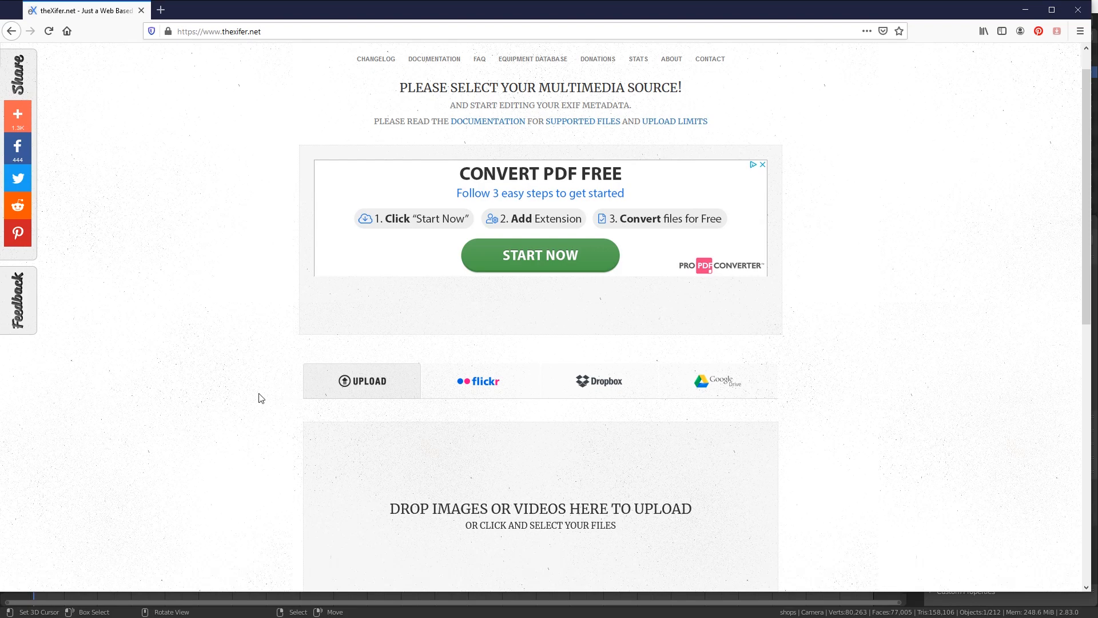
pyautogui.moveTo(144, 135)
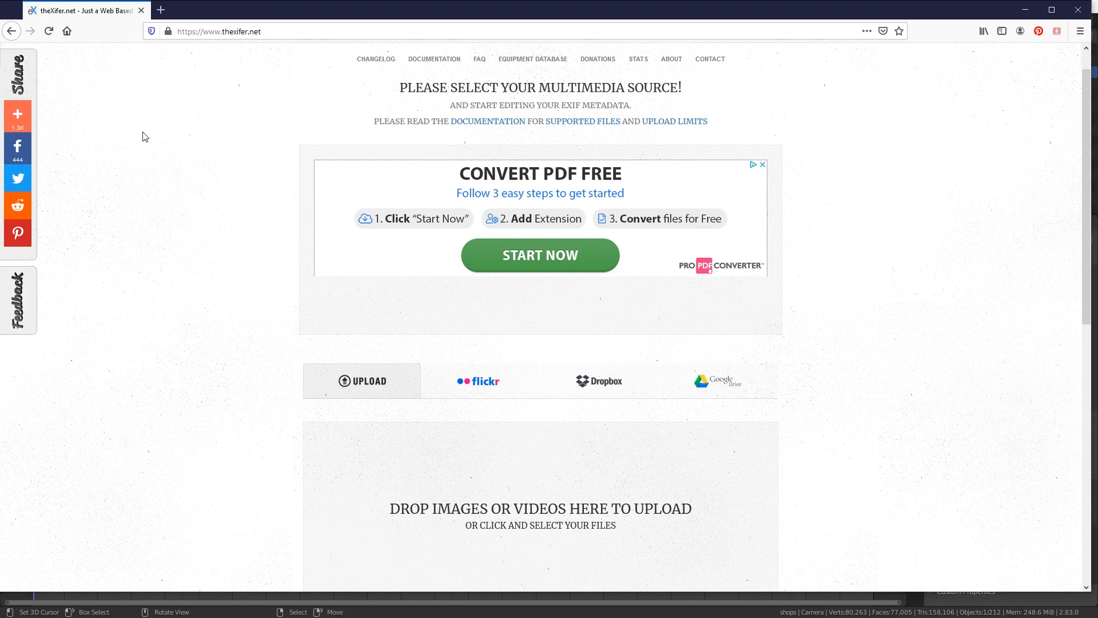
pyautogui.moveTo(259, 56)
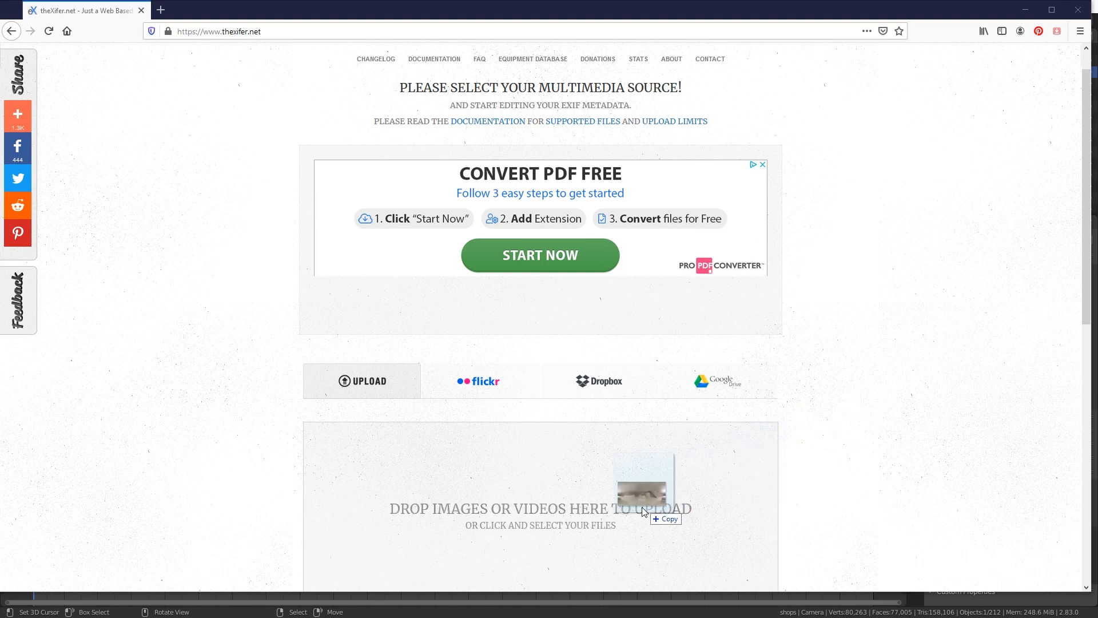
pyautogui.moveTo(643, 487); pyautogui.dragTo(378, 495)
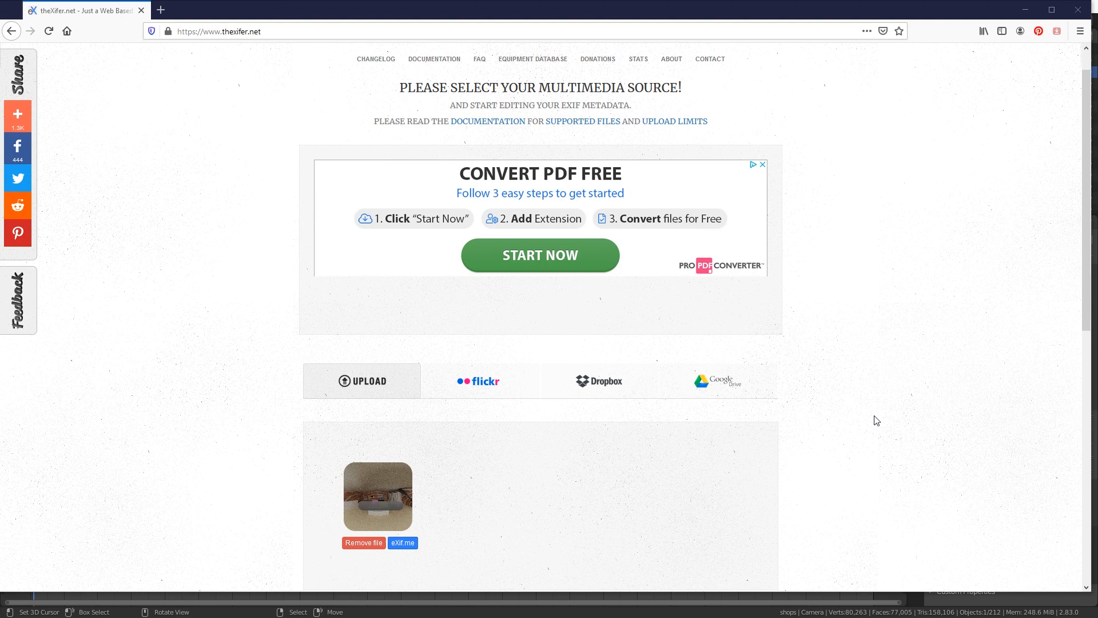
pyautogui.scroll(-3)
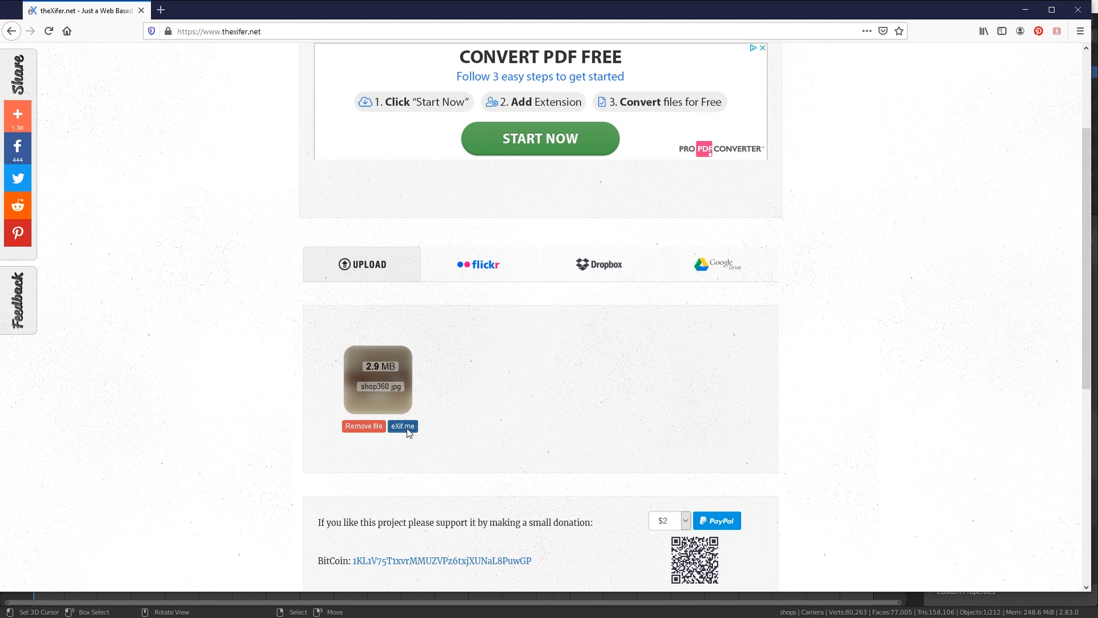
# Start editing shop360.jpg's metadata and show its XMP GPano tag fields
pyautogui.click(401, 425)
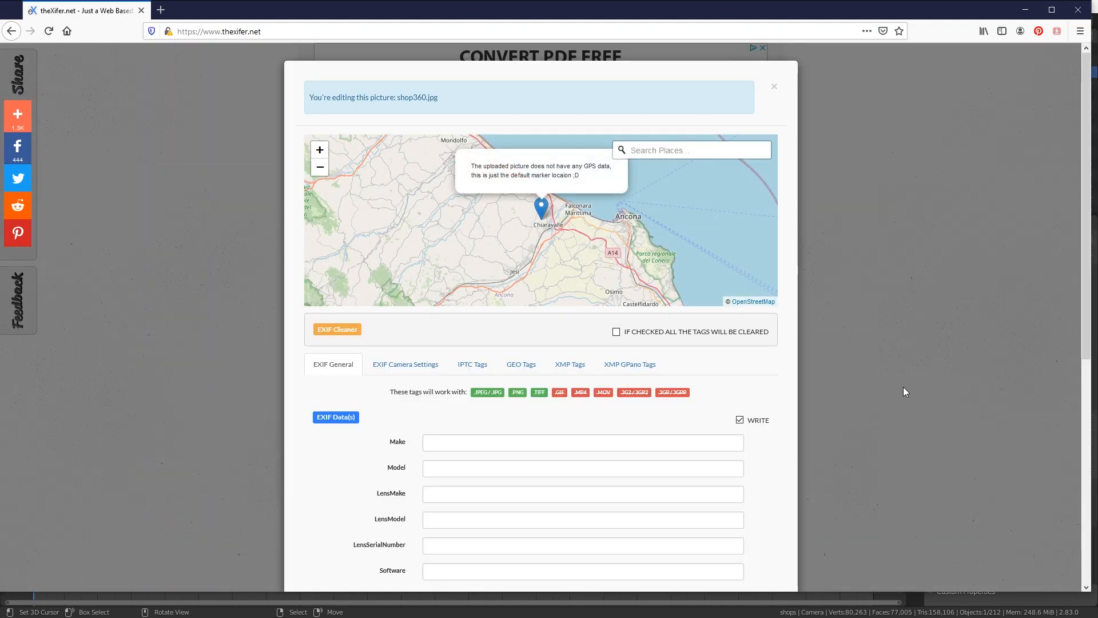
pyautogui.scroll(-3)
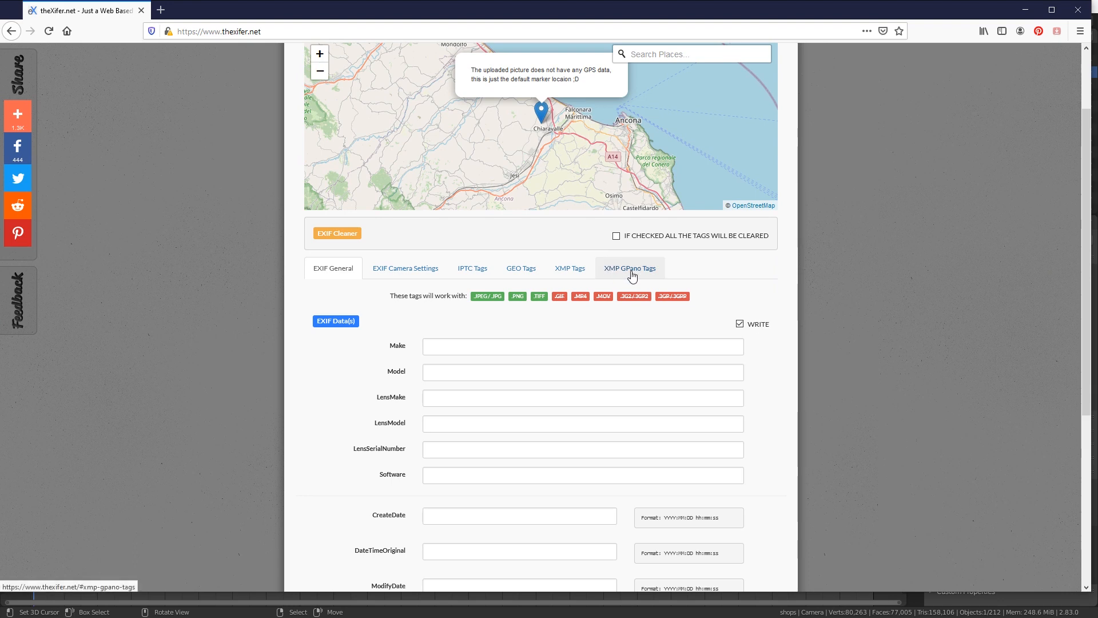
pyautogui.click(628, 267)
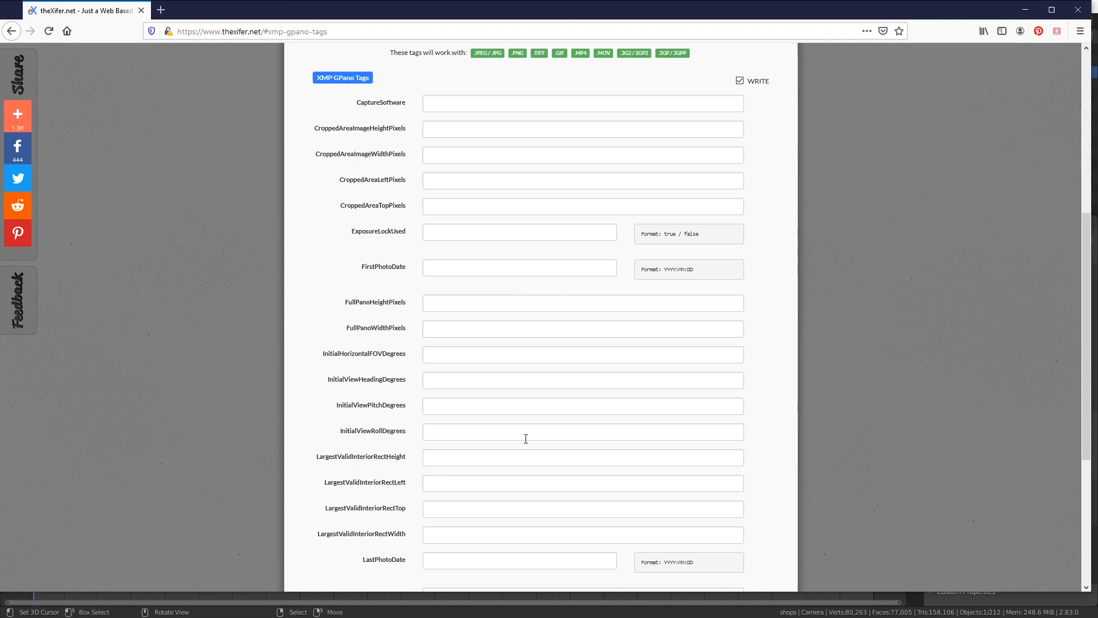
# Reach the empty ProjectionType field at the bottom of the GPano tags, ready for a value
pyautogui.scroll(-3)
pyautogui.write('2020:08:16')
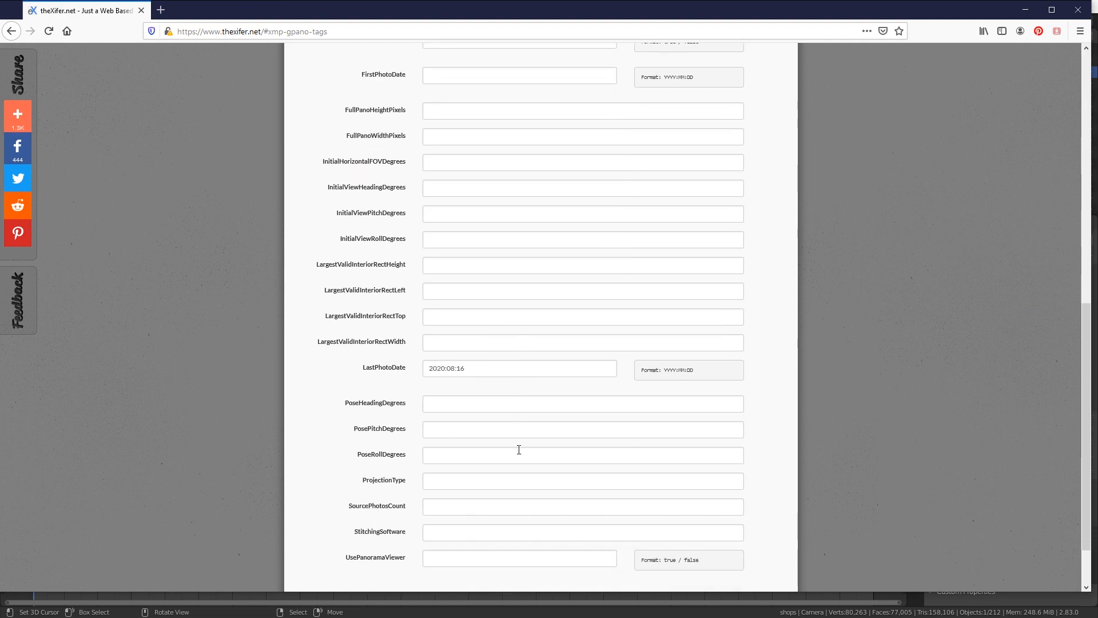
pyautogui.scroll(-3)
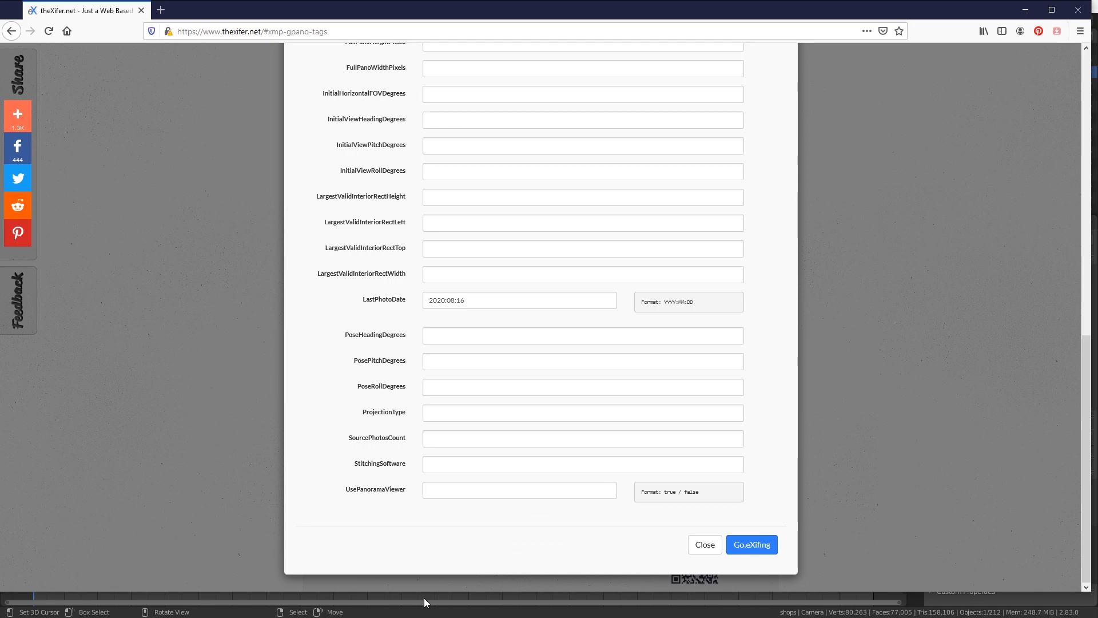
pyautogui.click(583, 413)
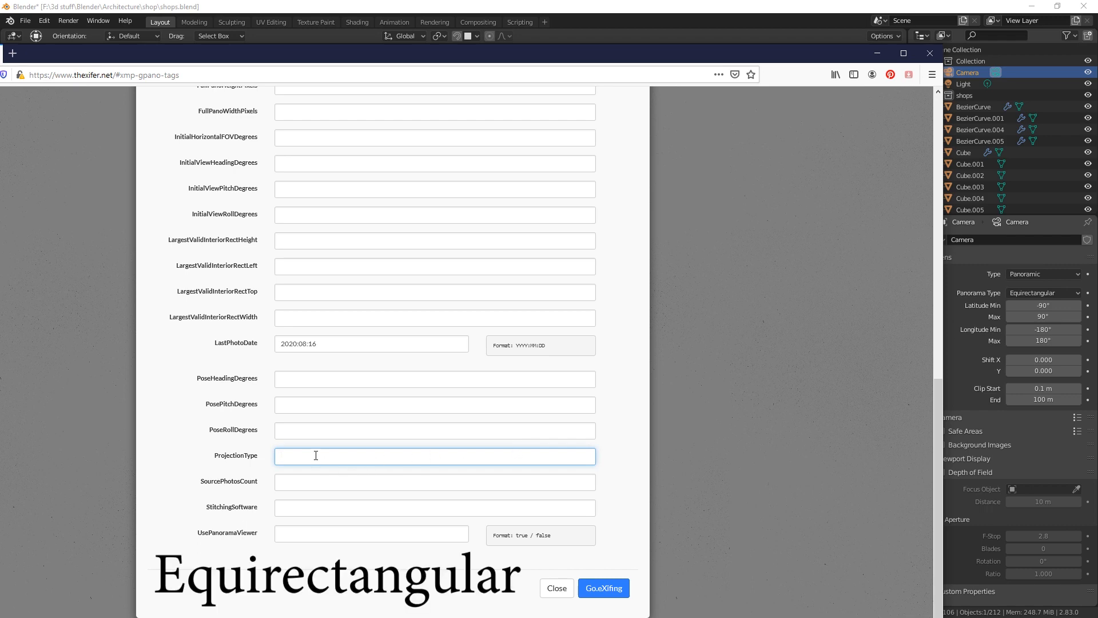
# Set GPano ProjectionType to Equirectangular and write the tags with Go.eXifing
pyautogui.write('Equi')
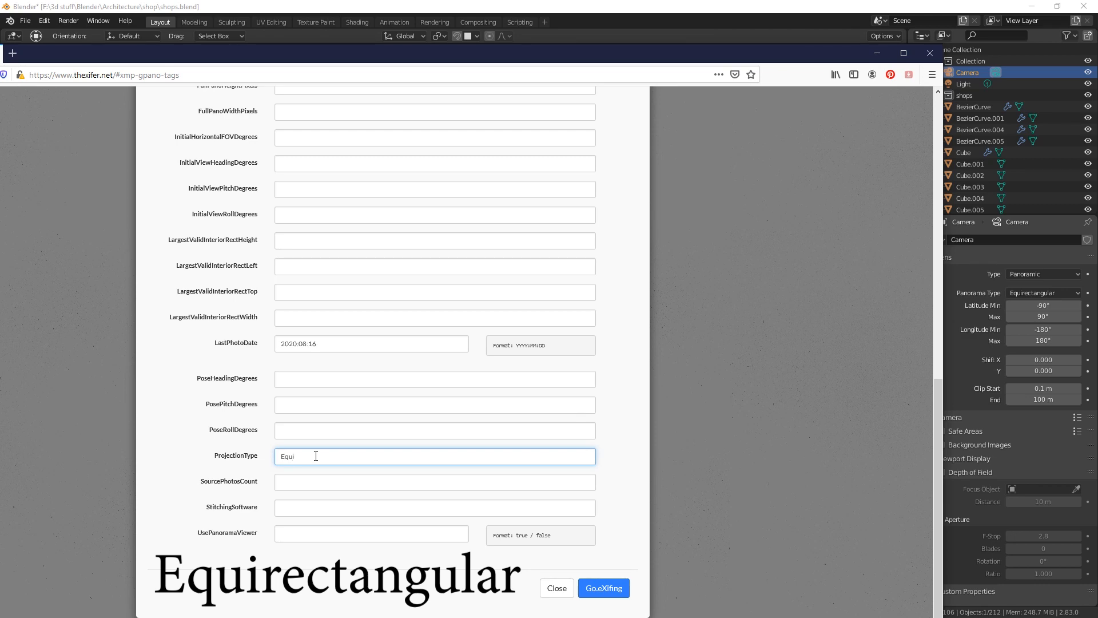
pyautogui.write('rect')
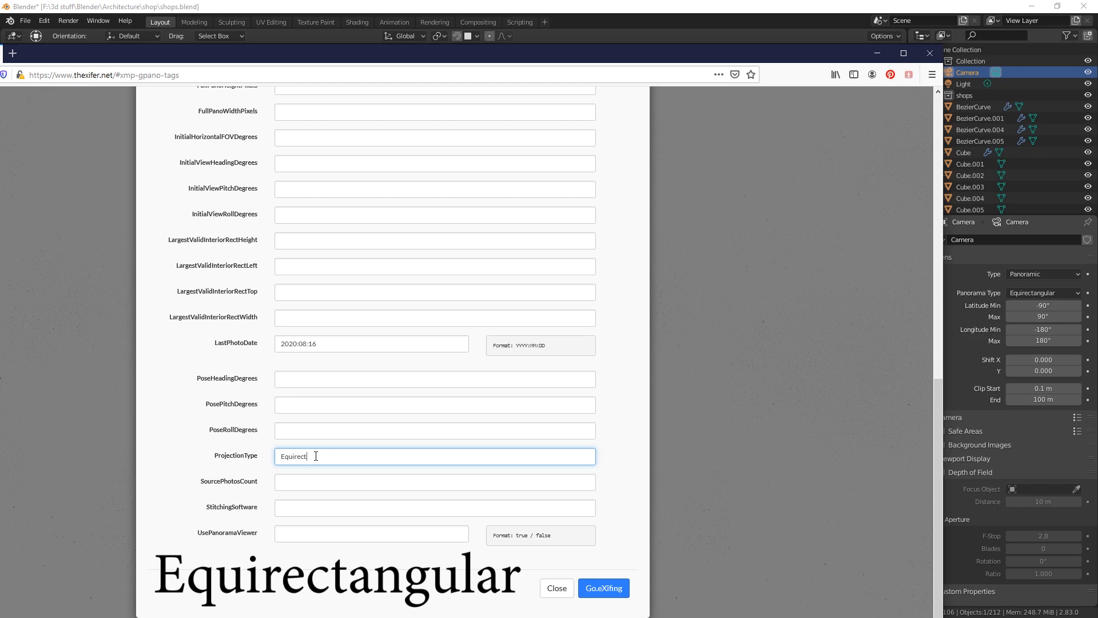
pyautogui.write('an')
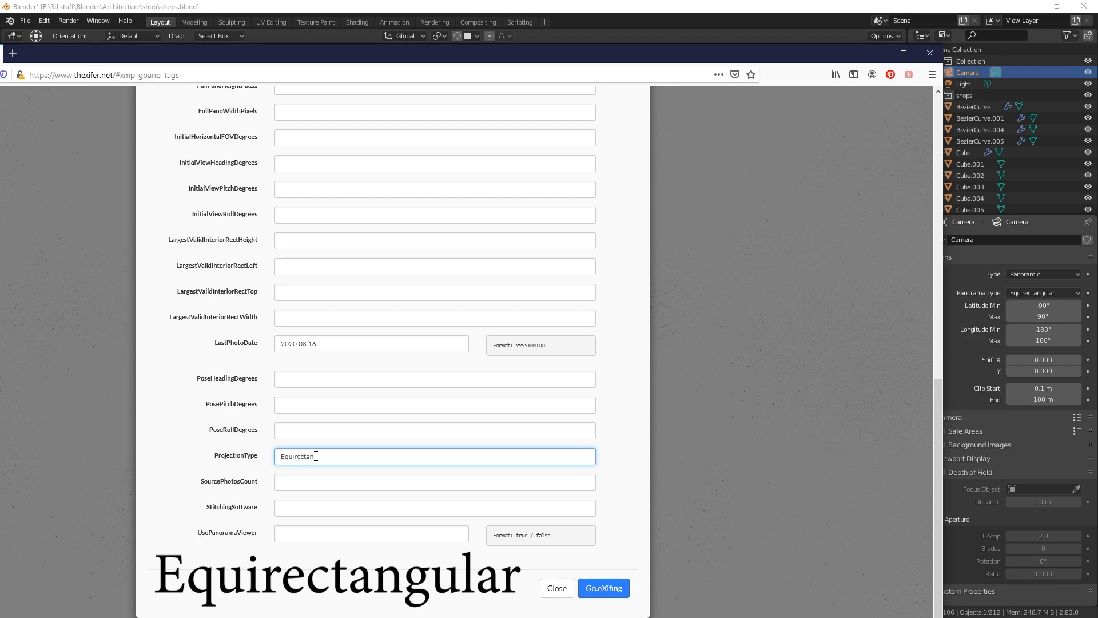
pyautogui.write('gu')
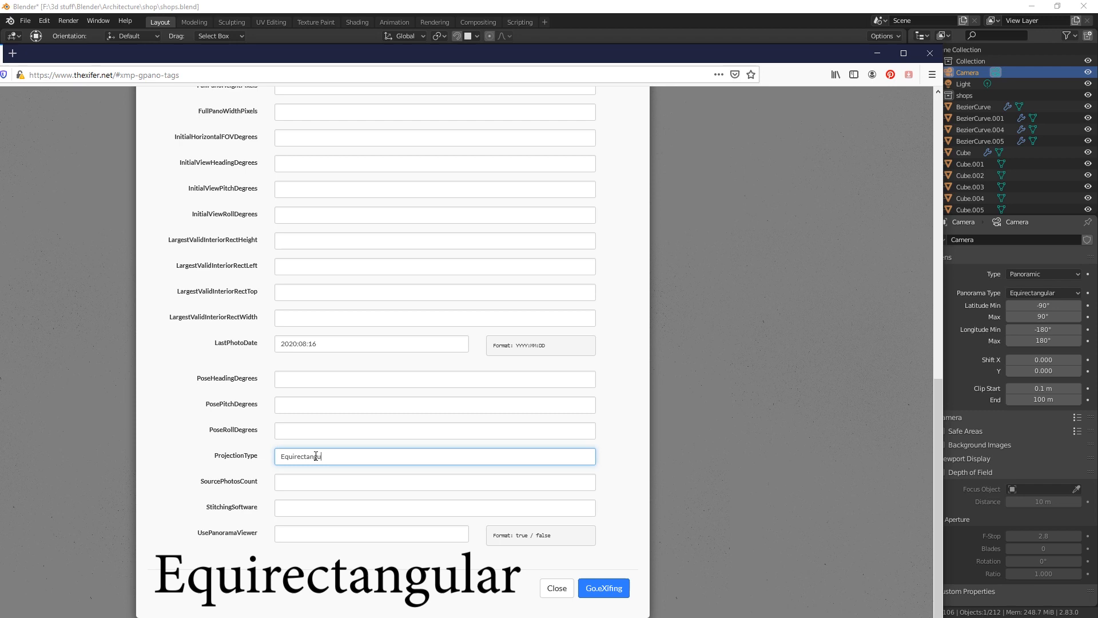
pyautogui.write('ular')
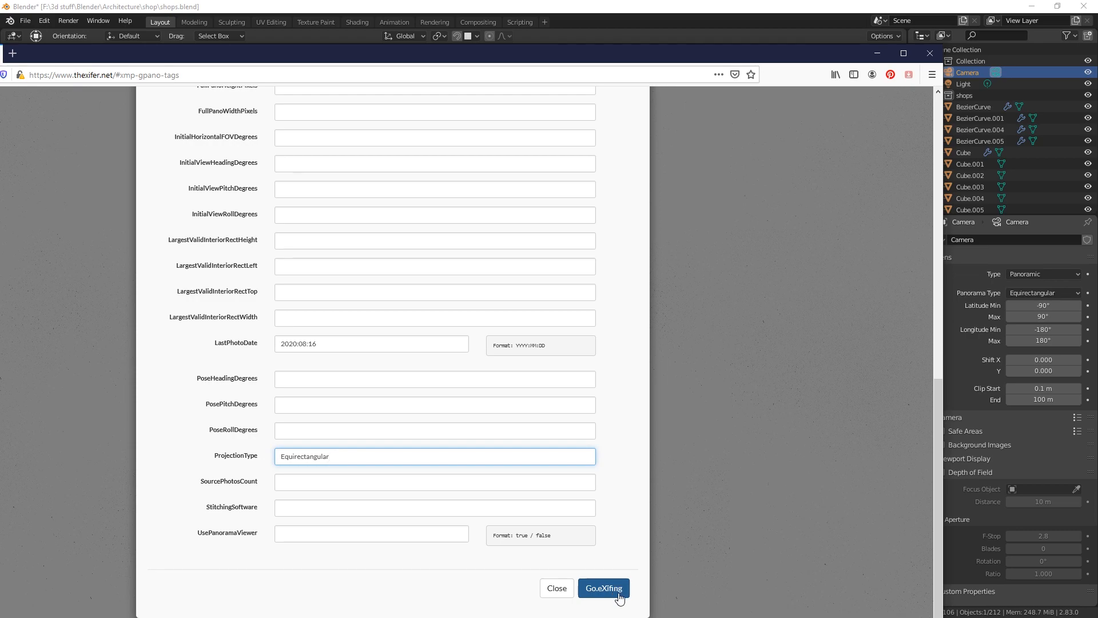
pyautogui.click(603, 588)
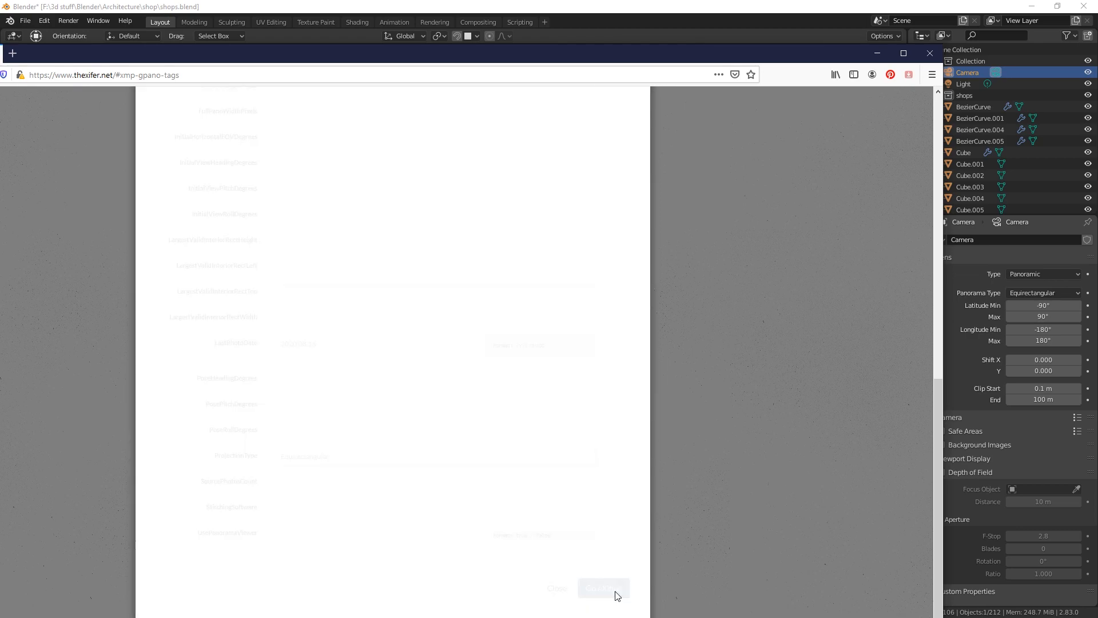
pyautogui.click(603, 588)
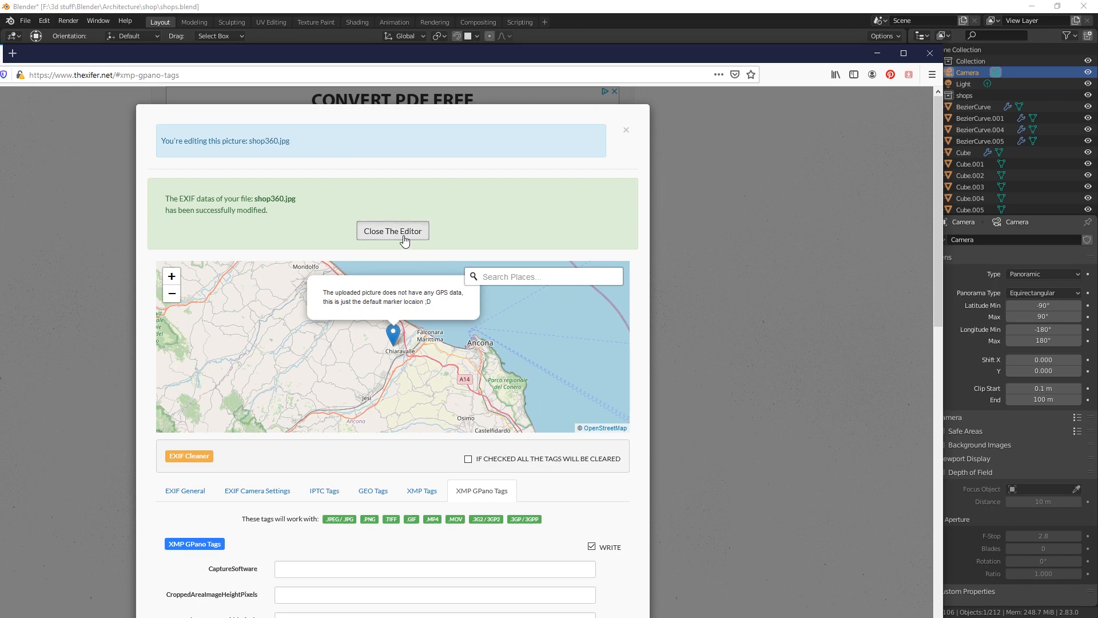
# Close the metadata editor and download the modified shop360.jpg via Save File
pyautogui.click(392, 230)
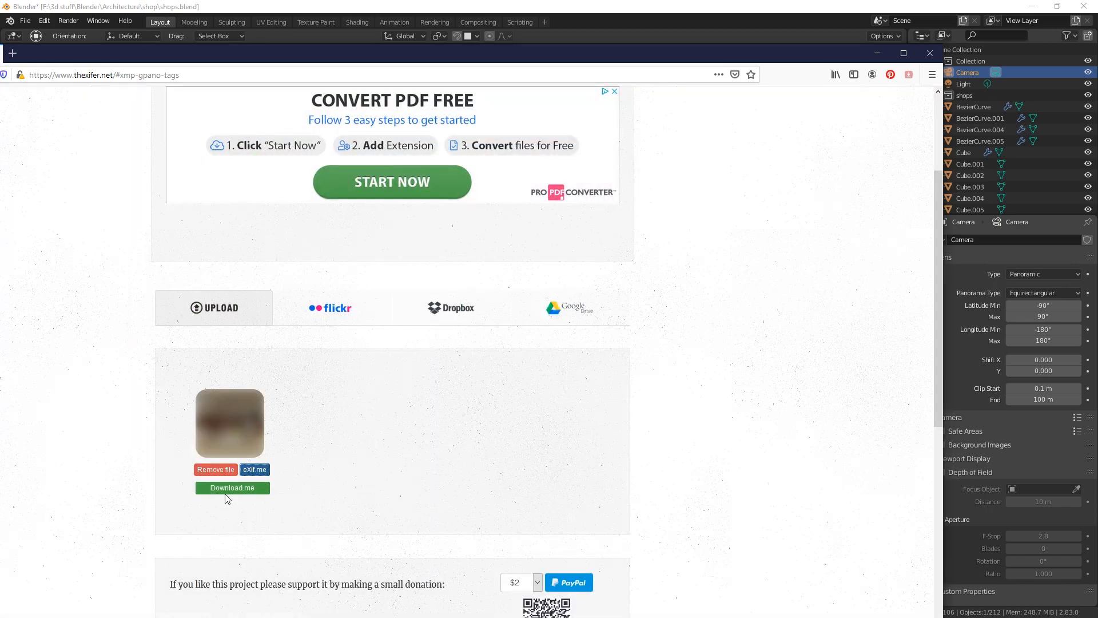
pyautogui.click(232, 489)
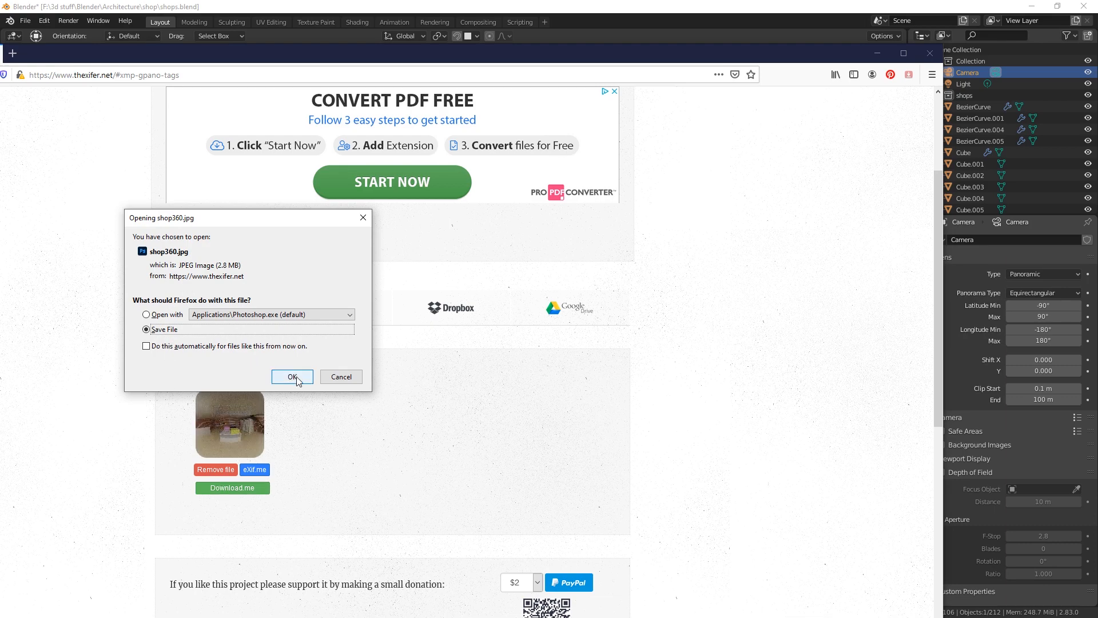
pyautogui.click(292, 377)
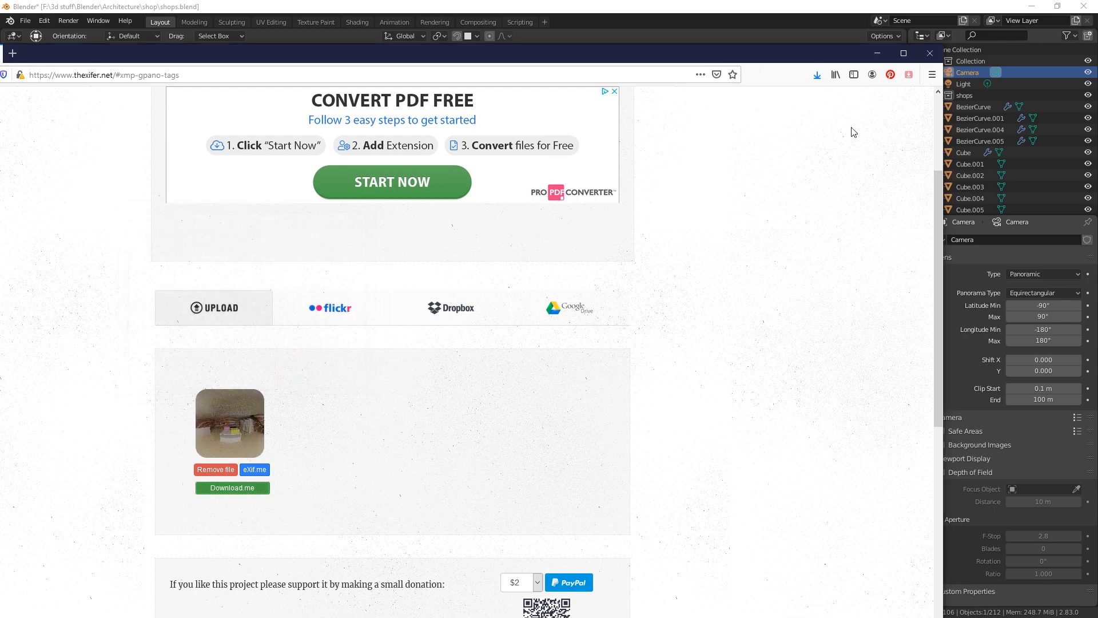
pyautogui.click(815, 74)
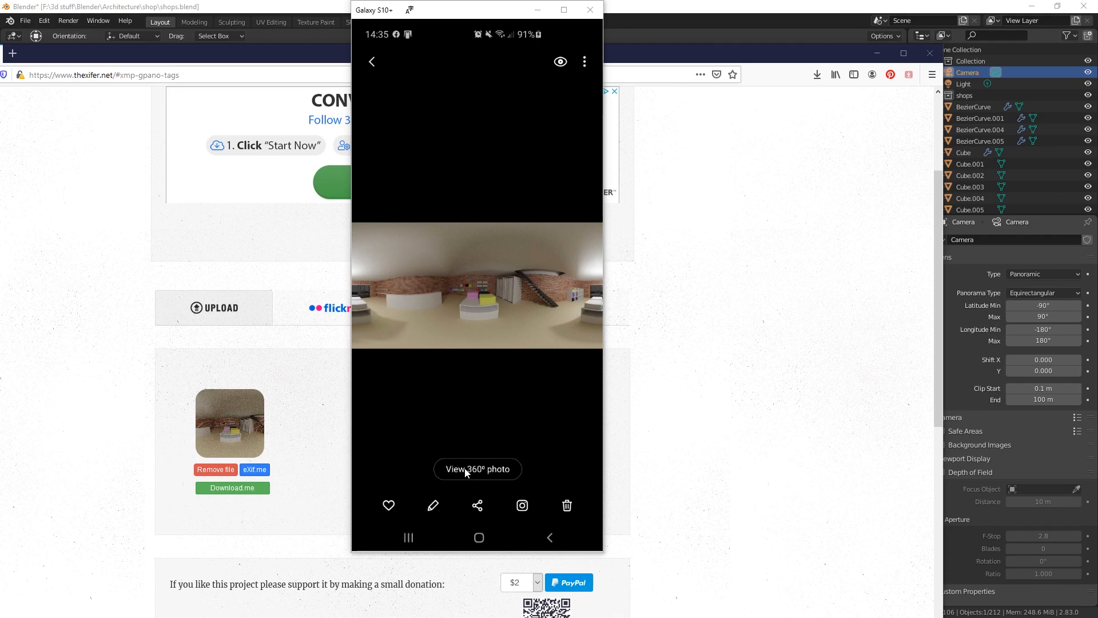
# View shop360.jpg on the mirrored Galaxy phone as a 360° photo without overlays
pyautogui.click(477, 469)
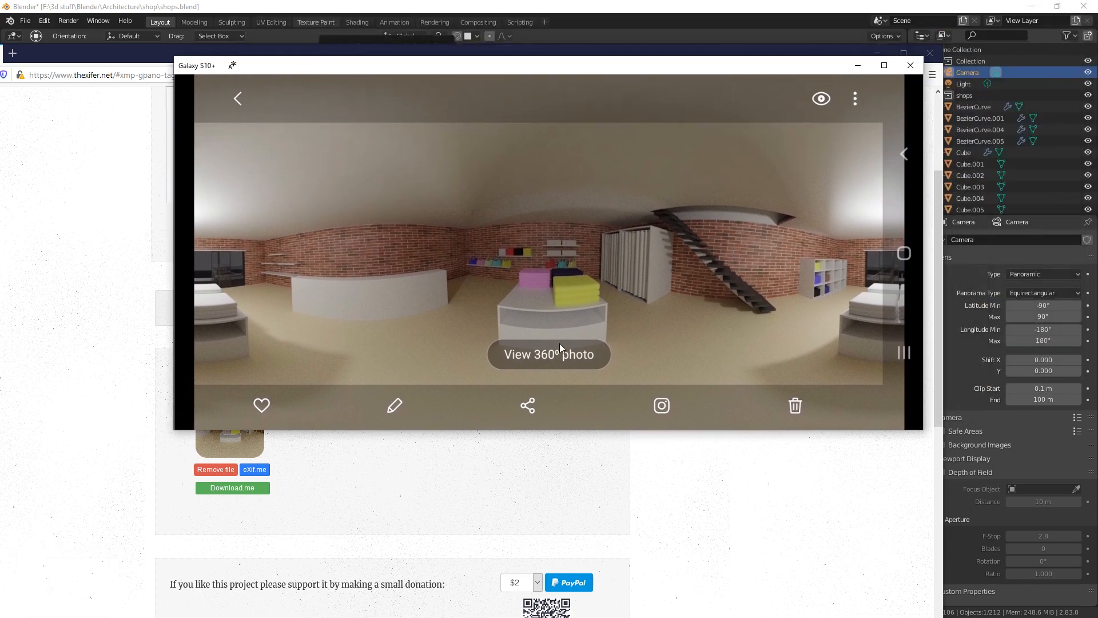
pyautogui.click(548, 353)
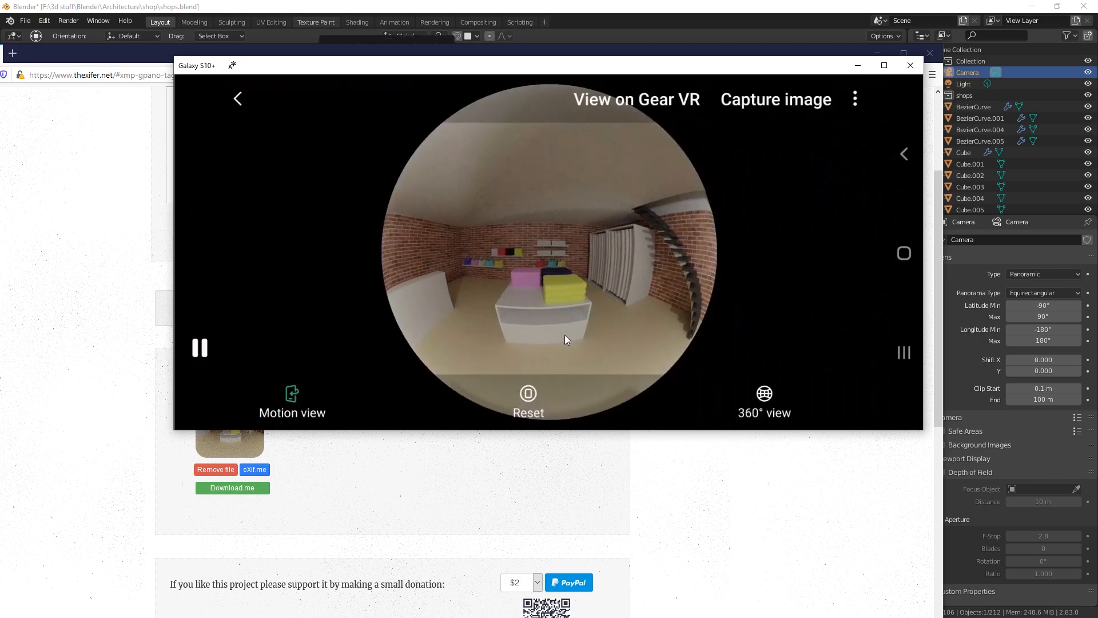
pyautogui.click(763, 399)
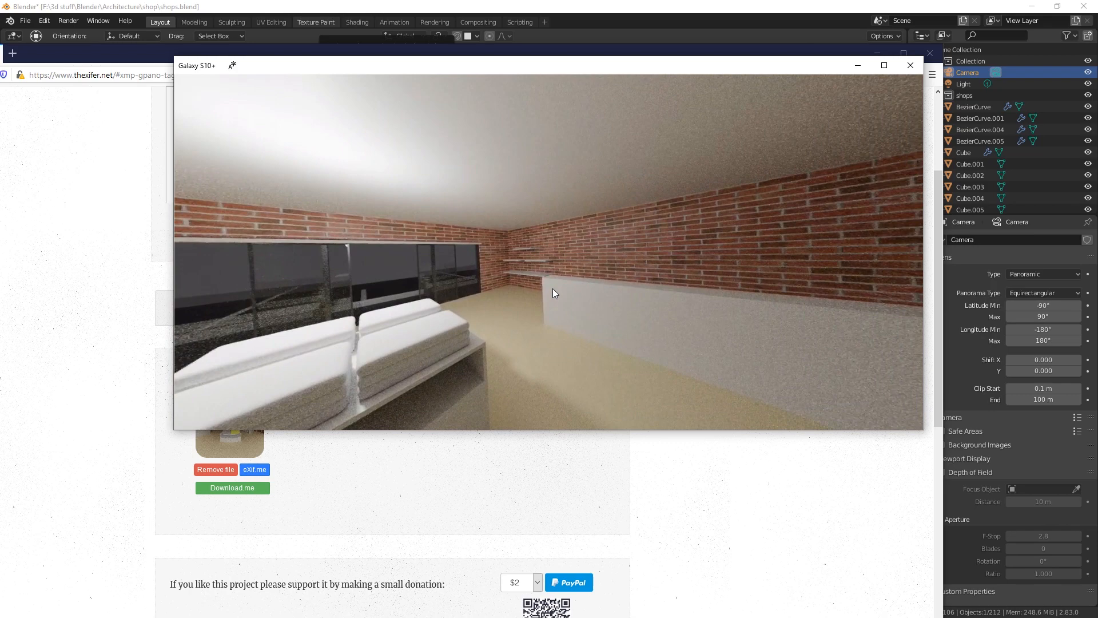
# Look around the panorama toward the window wall, stairs, shelving and display table, then return to Blender
pyautogui.moveTo(554, 293); pyautogui.dragTo(576, 288)
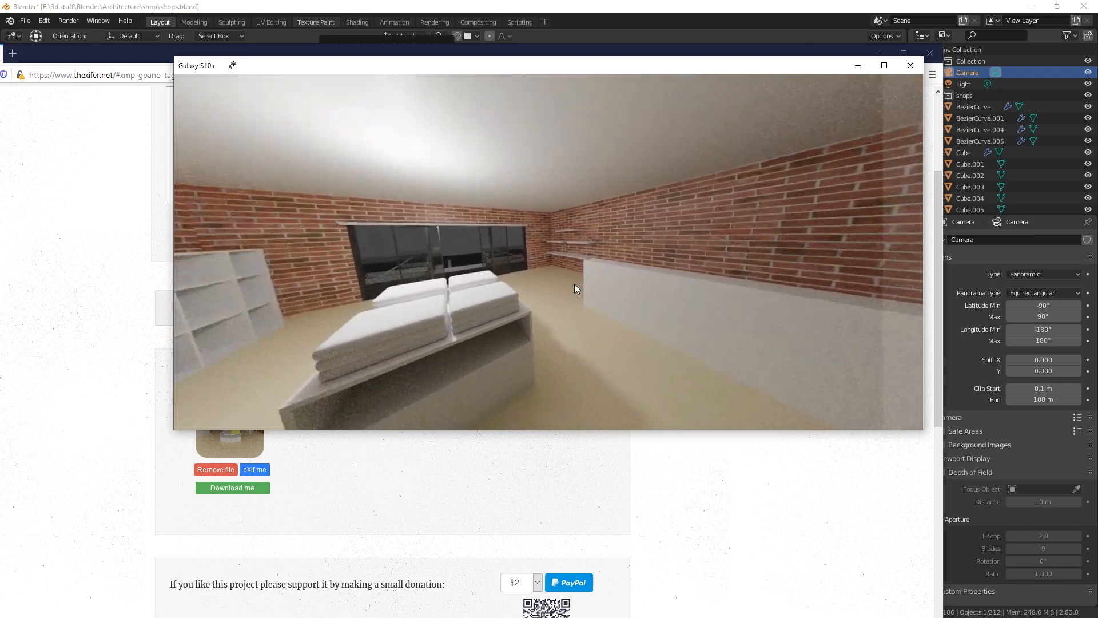
pyautogui.moveTo(574, 288); pyautogui.dragTo(527, 313)
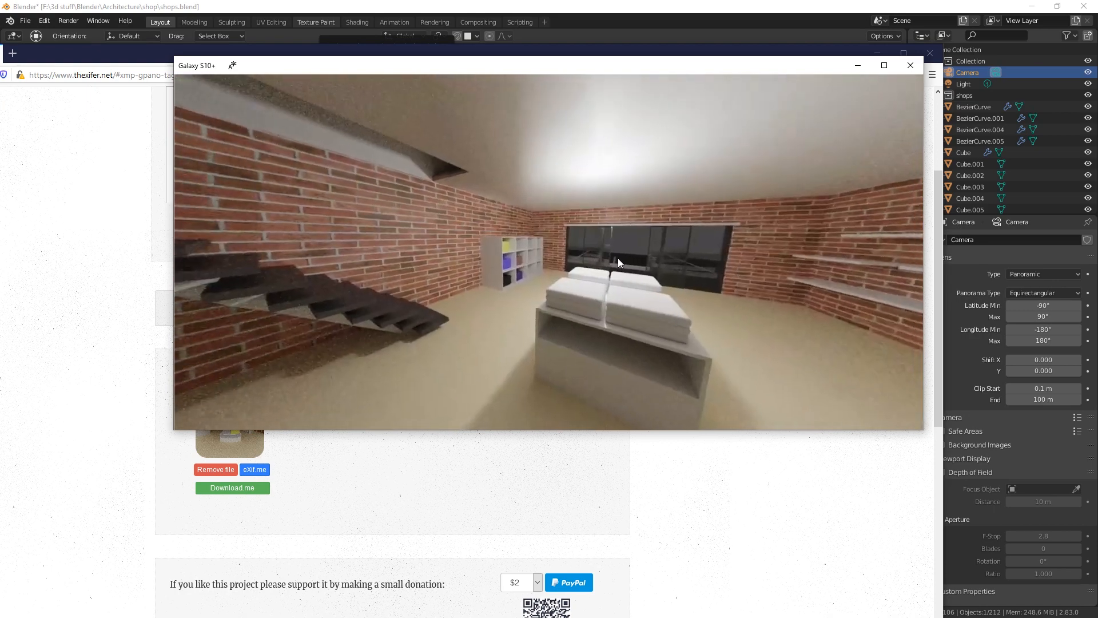
pyautogui.moveTo(619, 263); pyautogui.dragTo(678, 304)
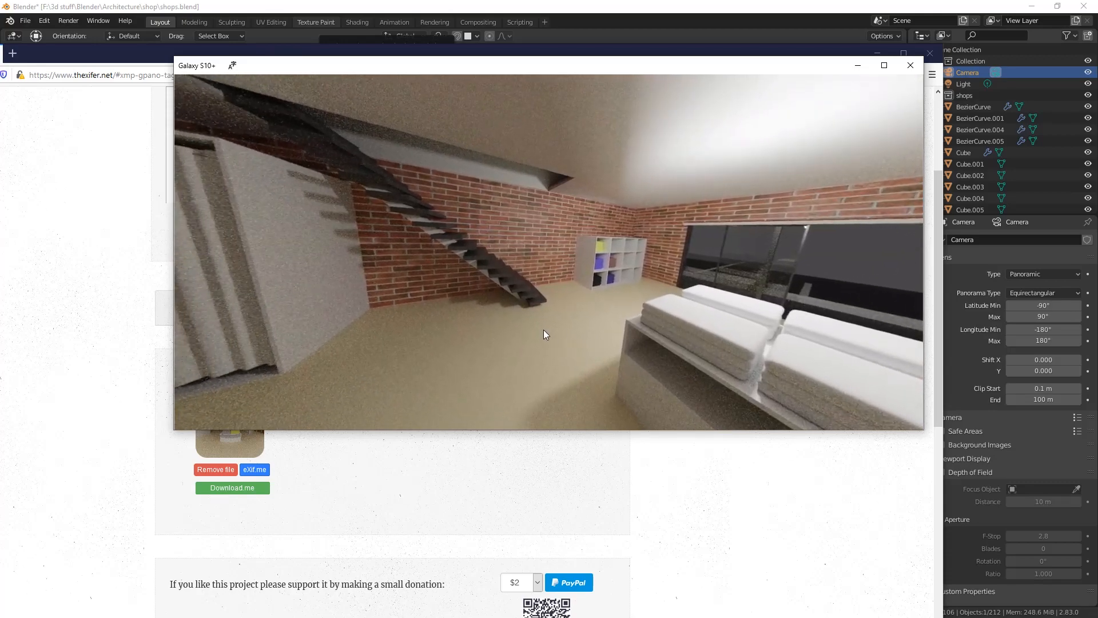
pyautogui.moveTo(546, 330); pyautogui.dragTo(693, 333)
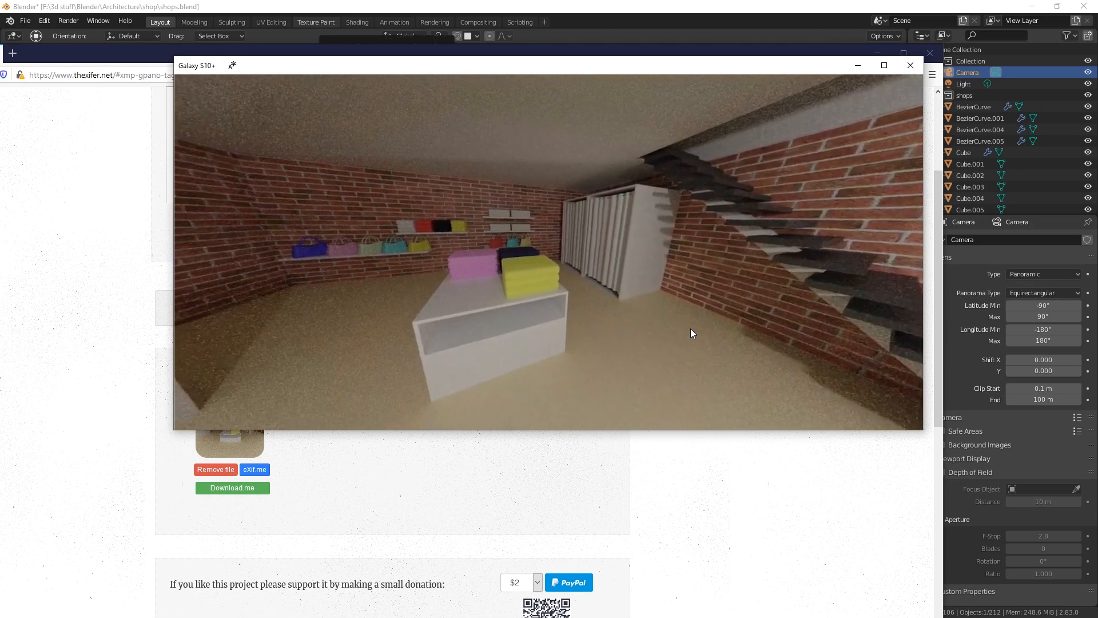
pyautogui.click(909, 65)
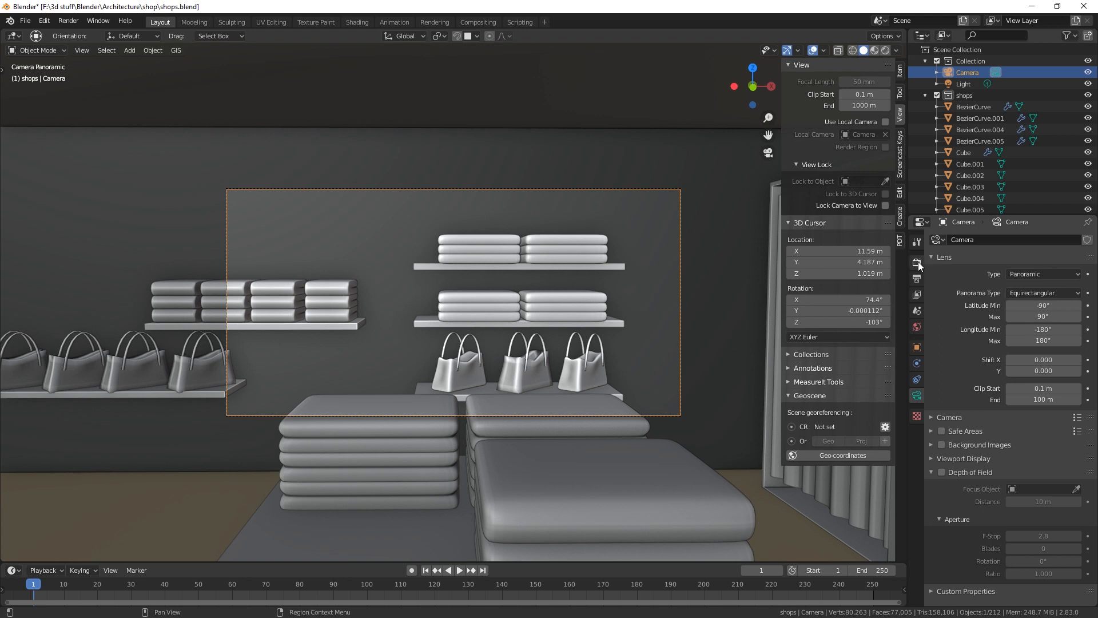
pyautogui.click(916, 260)
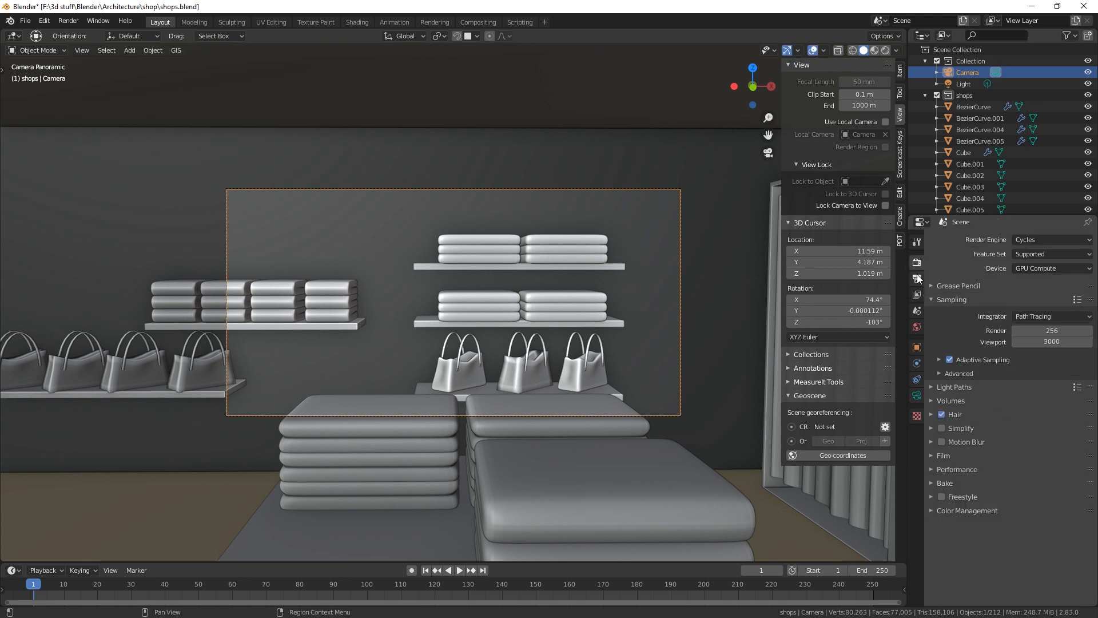
pyautogui.click(915, 276)
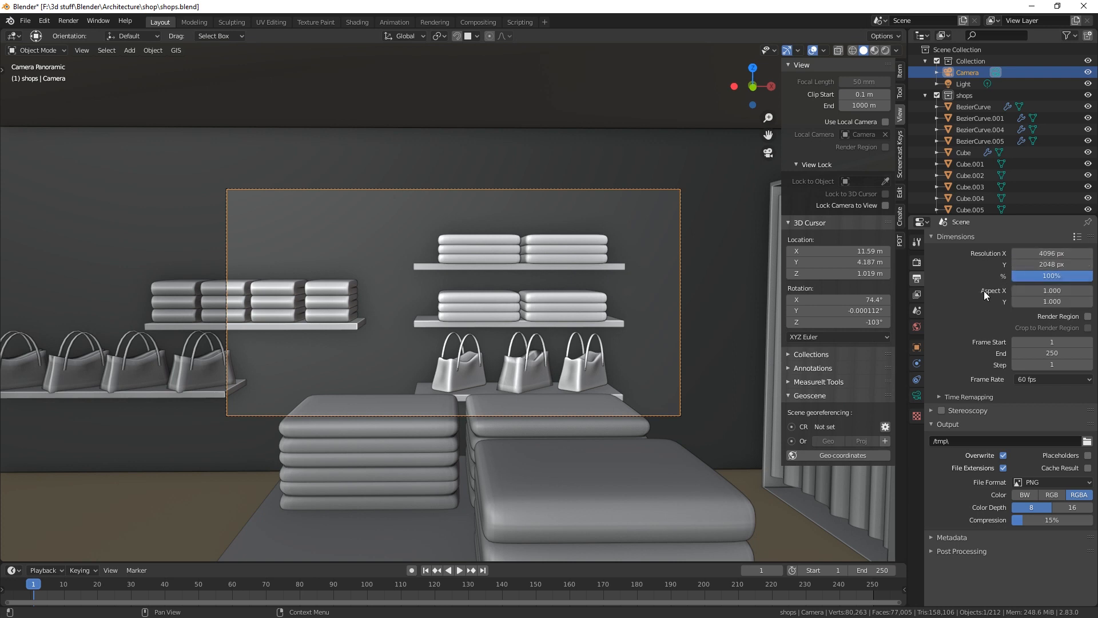
pyautogui.click(916, 397)
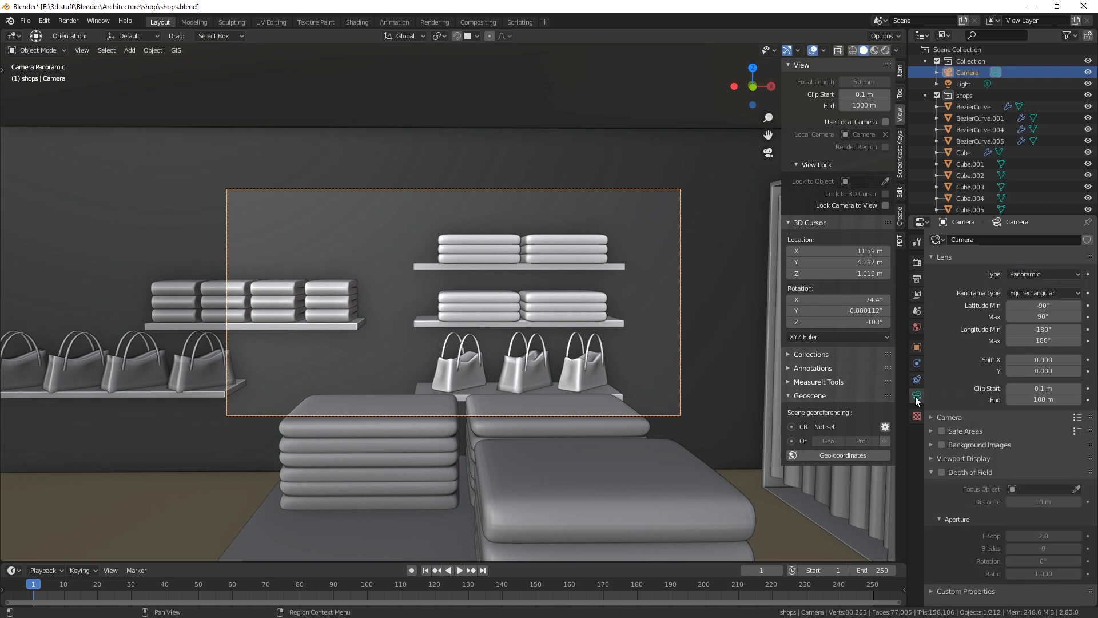
pyautogui.moveTo(1043, 293)
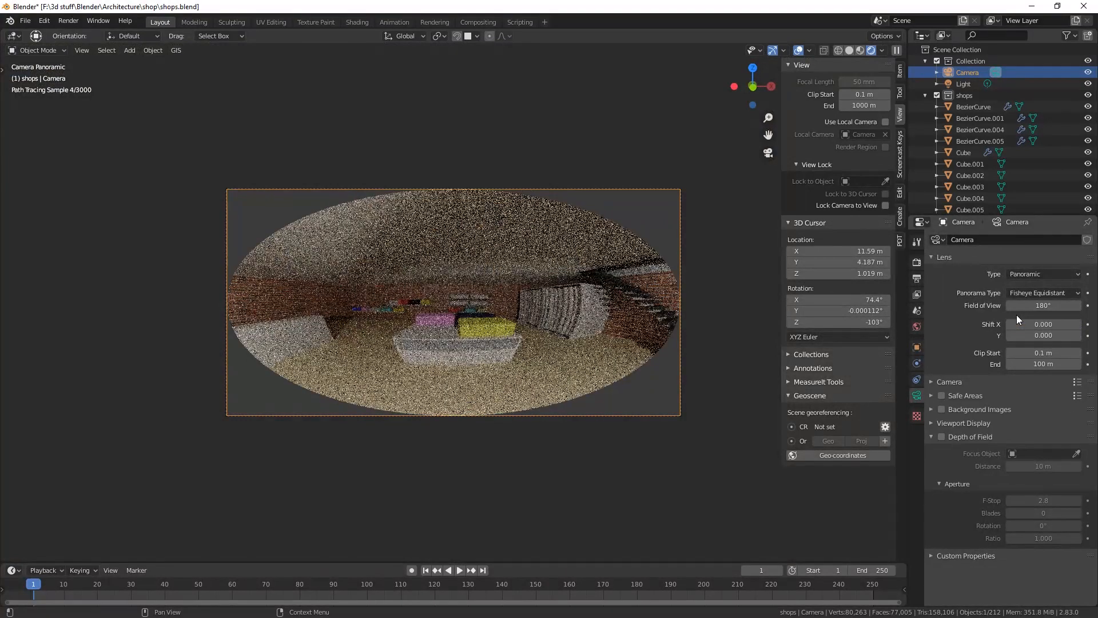
# Preview the Mirror Ball projection, then set the camera back to Equirectangular
pyautogui.click(1044, 291)
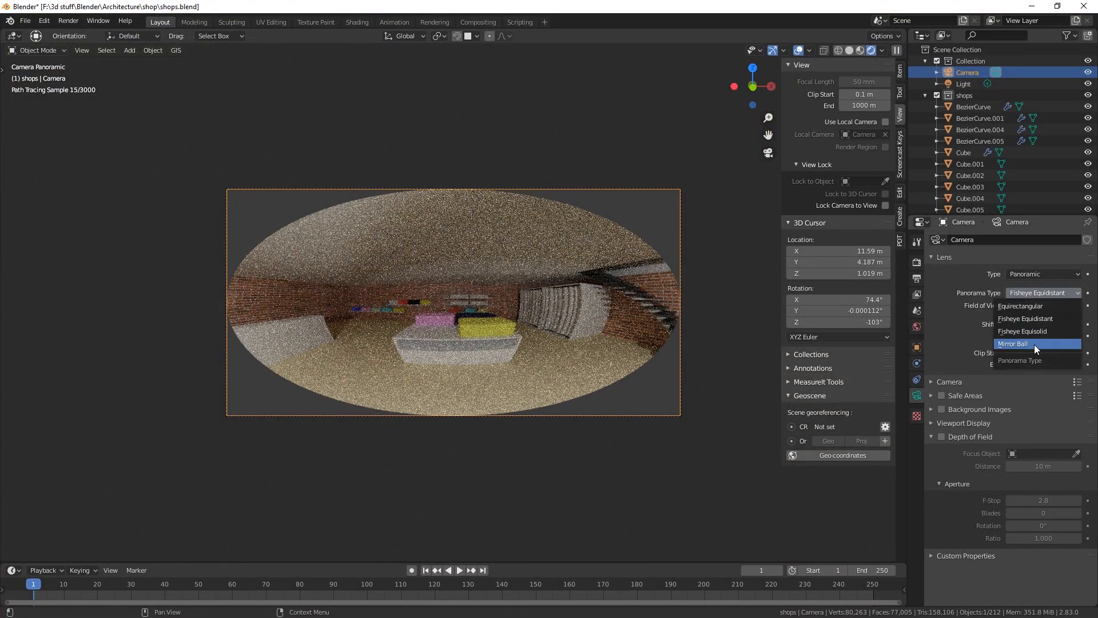
pyautogui.click(1037, 343)
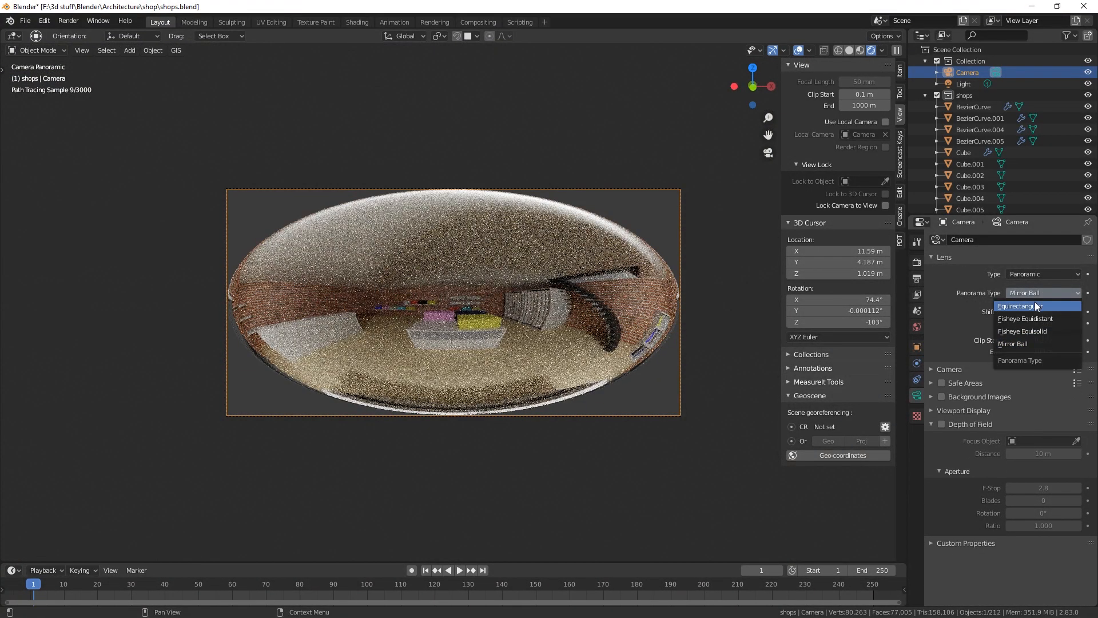
pyautogui.click(1016, 306)
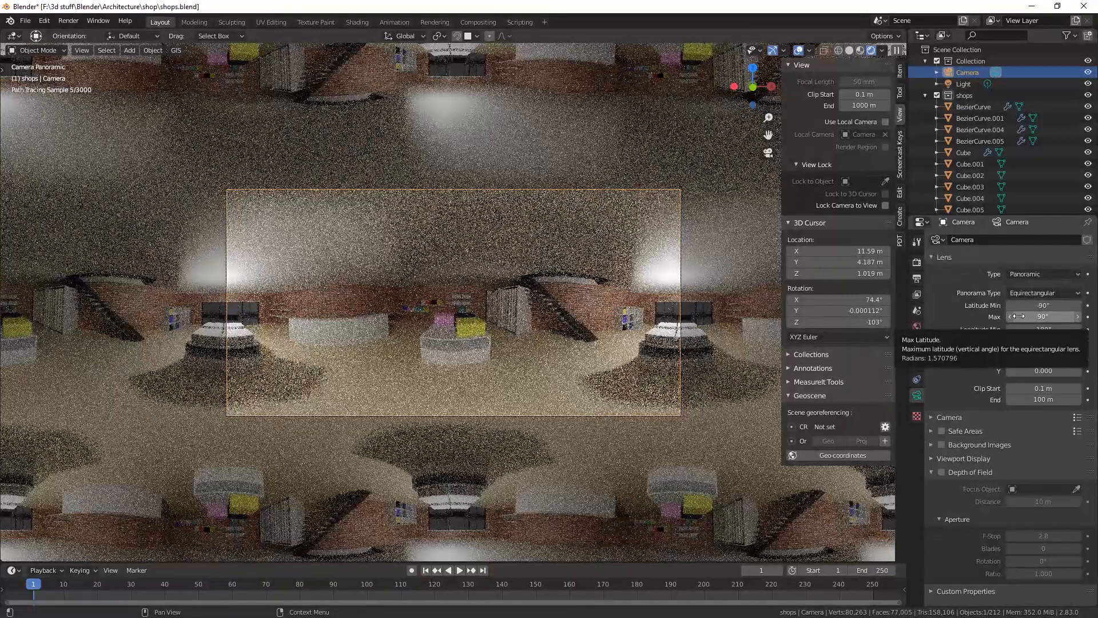